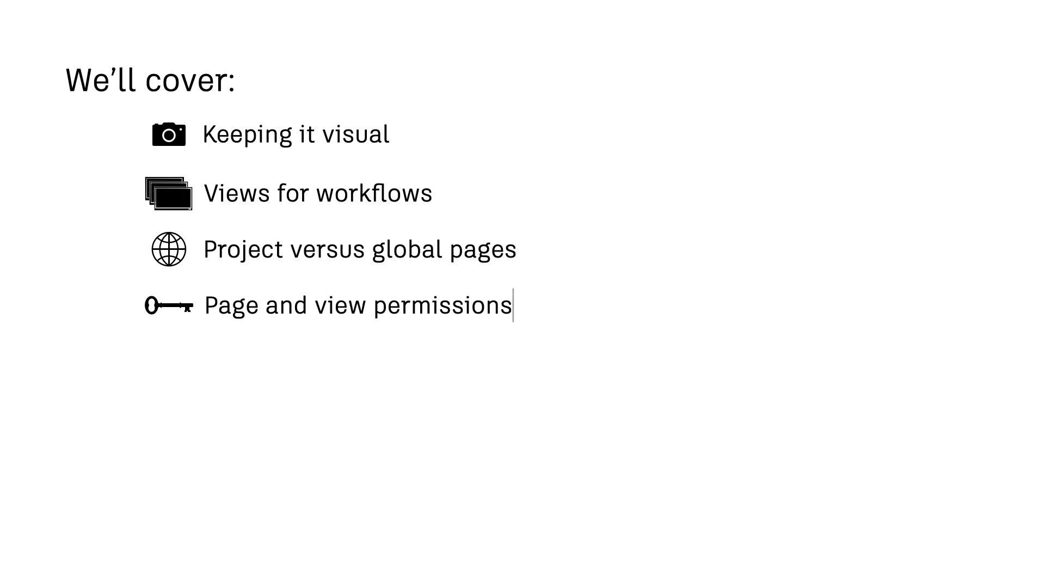
# - Toggle the Shots page between thumbnail and list view, then go to the project's Assets page
pyautogui.write('Publish')
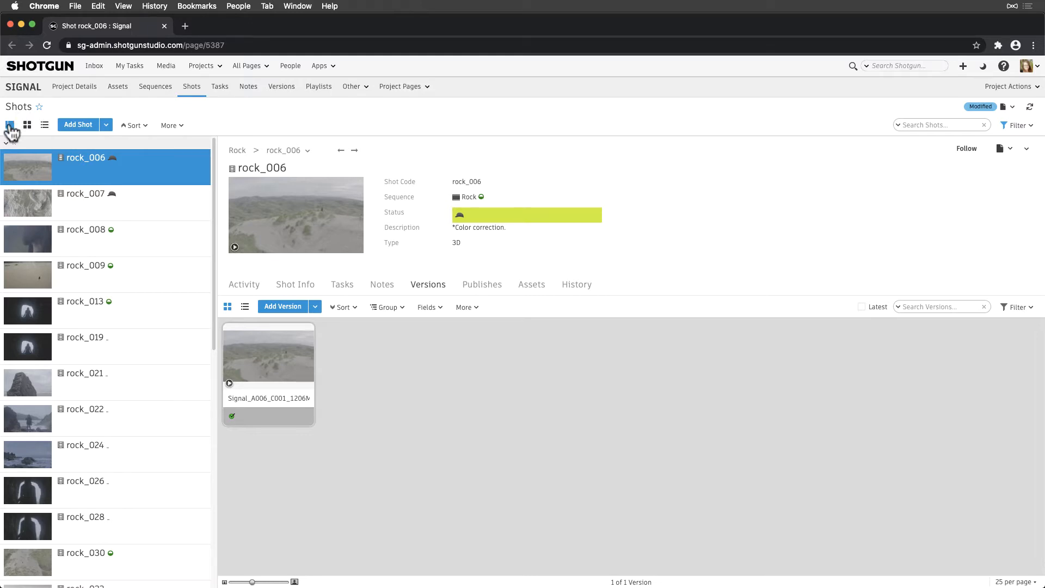
pyautogui.click(28, 124)
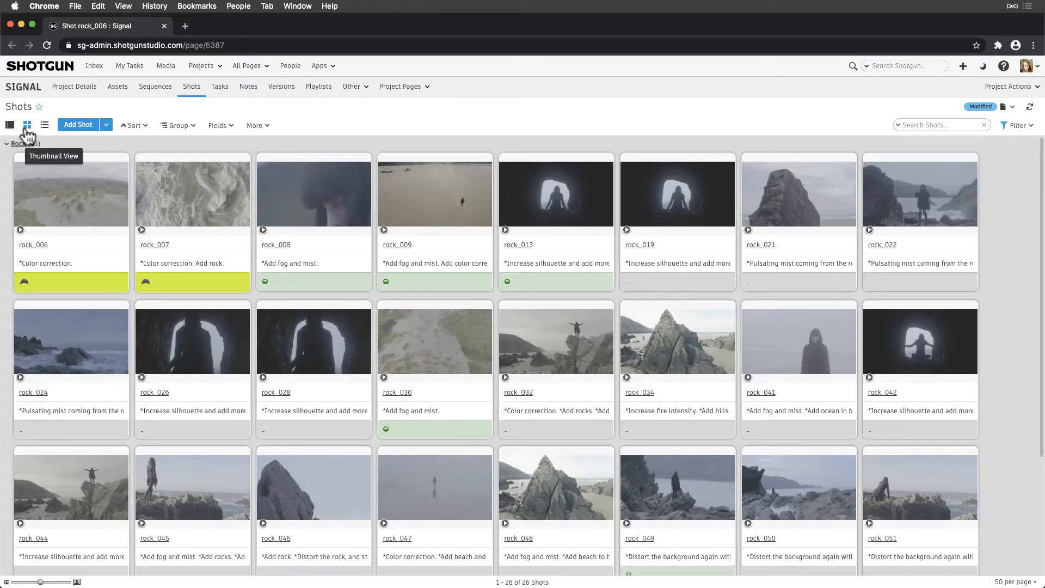
pyautogui.click(45, 124)
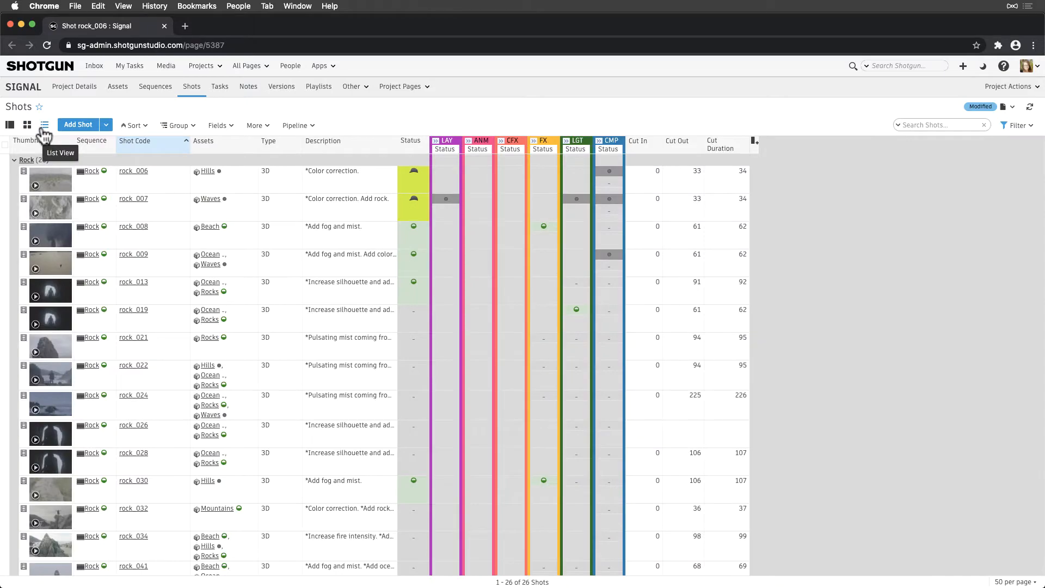
pyautogui.click(281, 86)
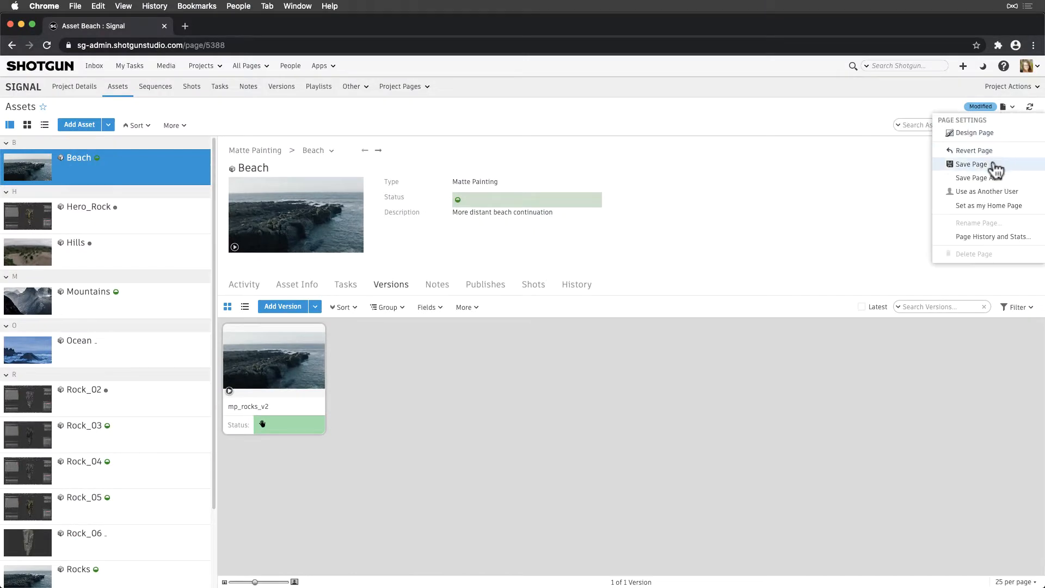
# - Save the Assets page's current setup and show the assets as a list of fields
pyautogui.click(971, 164)
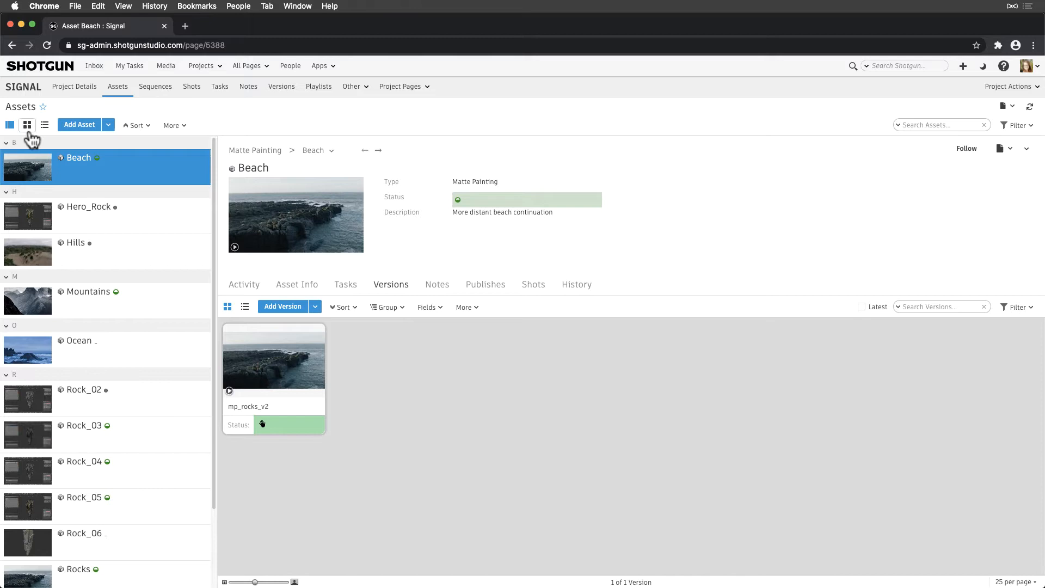
pyautogui.click(44, 124)
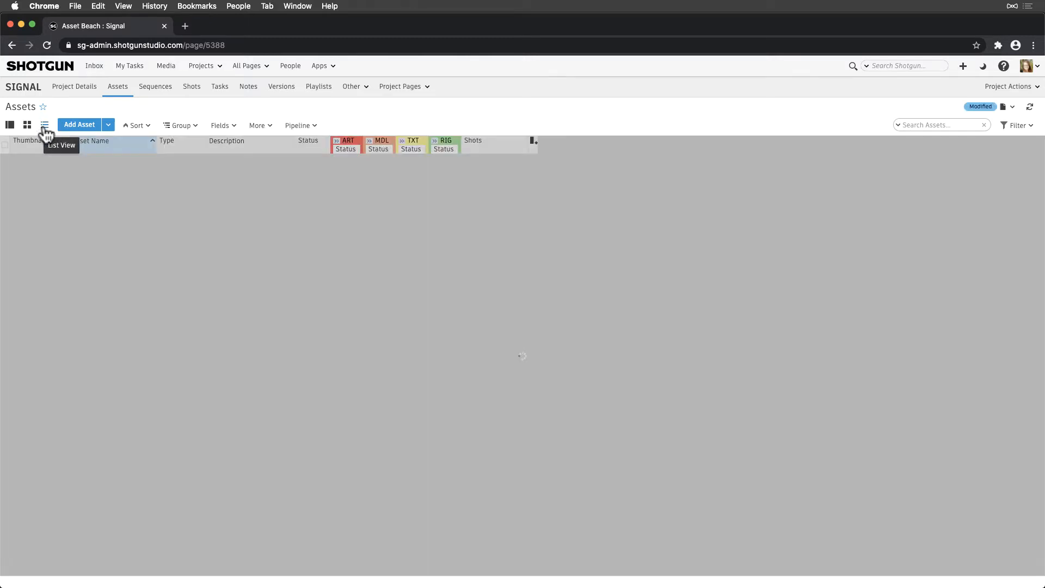
pyautogui.click(44, 124)
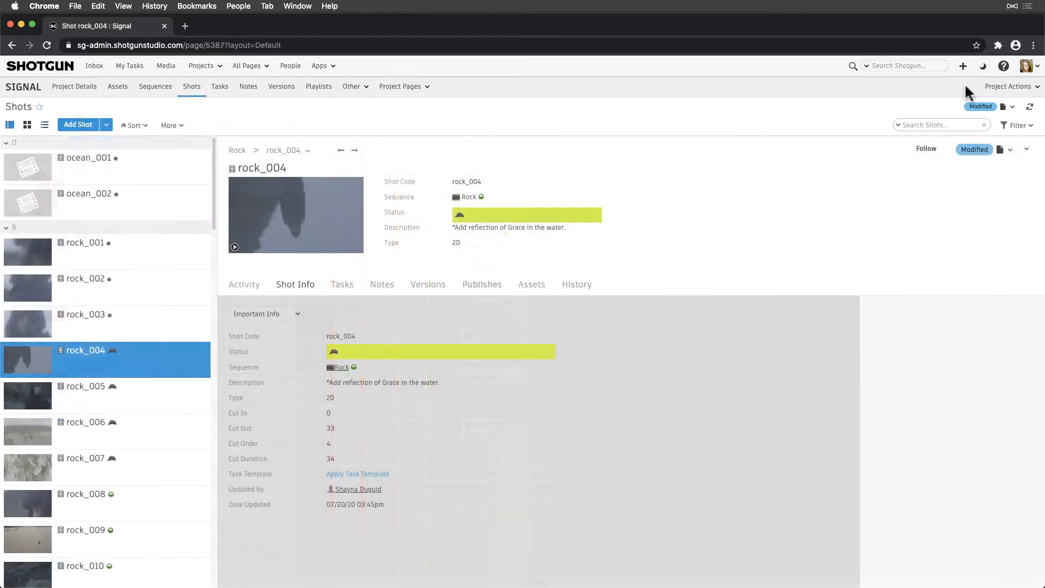
# - In Design Page mode, add an Animation view with the Type column beside Shot Code
pyautogui.click(1010, 106)
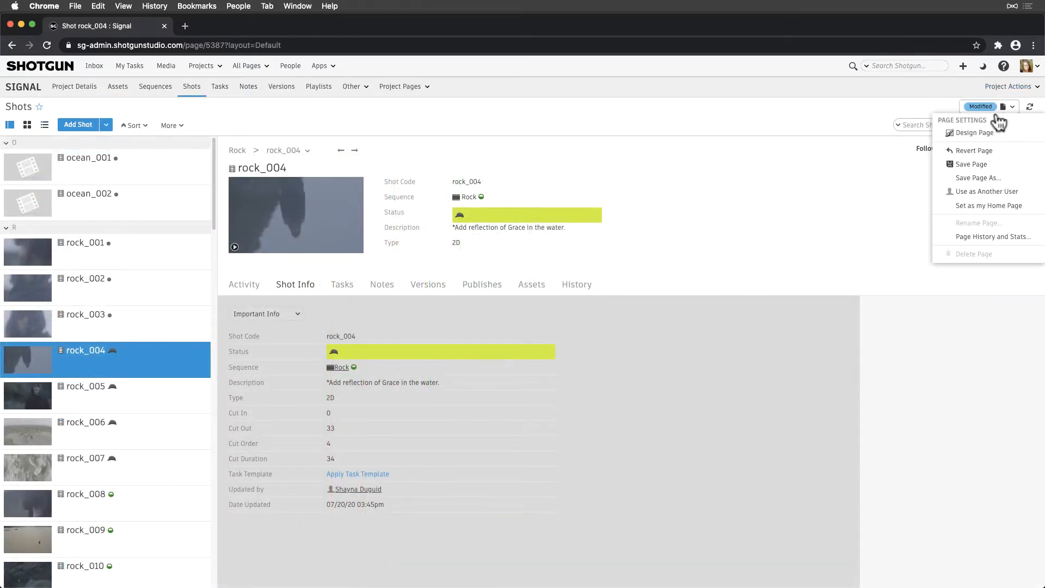
pyautogui.click(974, 133)
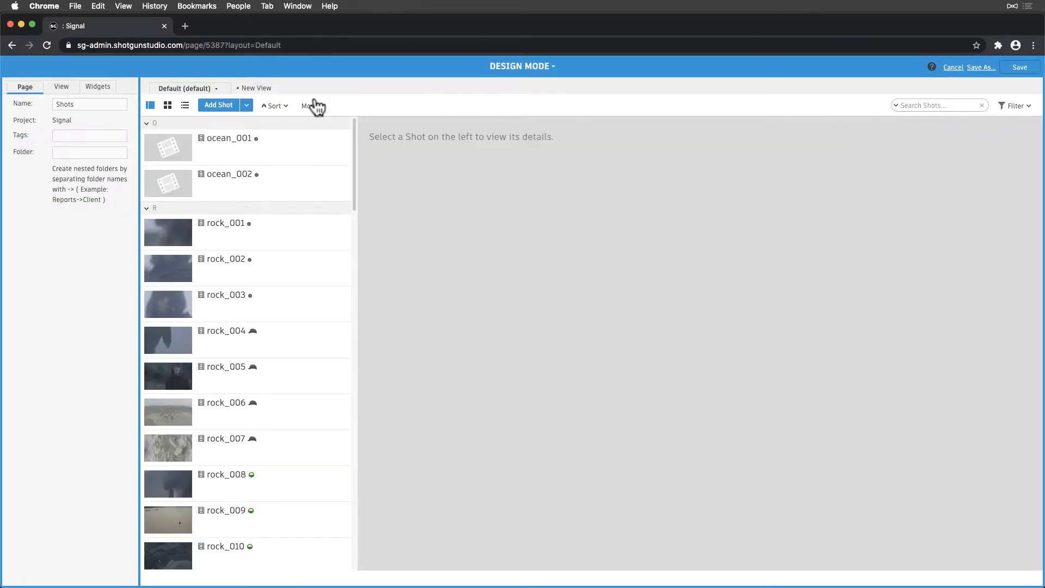
pyautogui.click(254, 87)
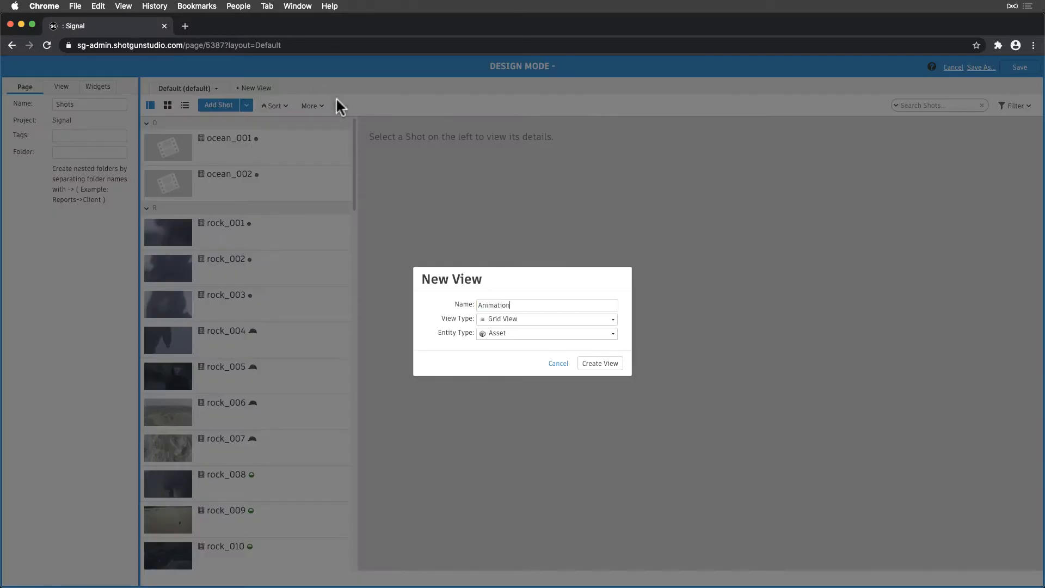
pyautogui.click(546, 333)
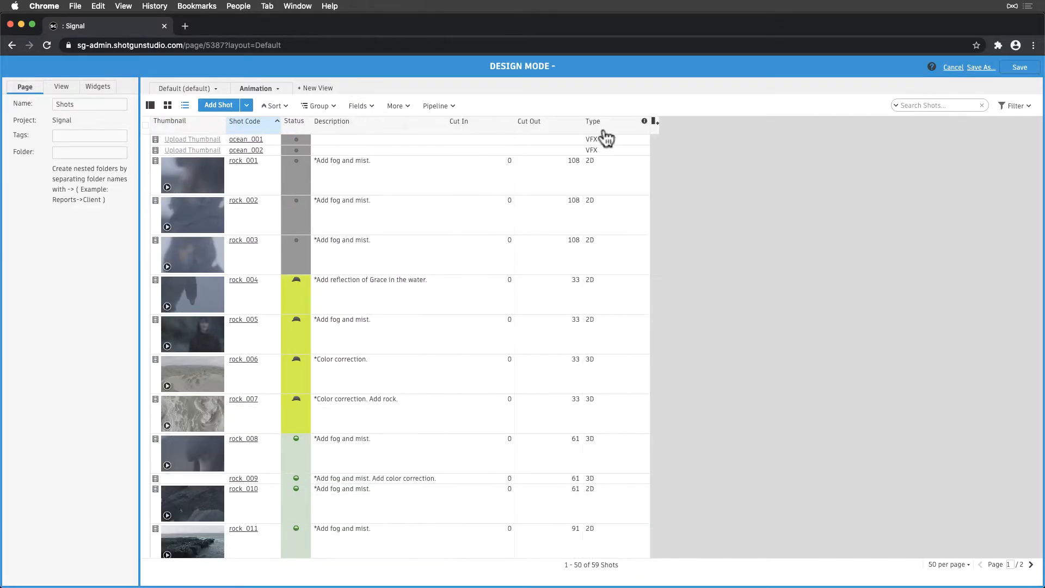
pyautogui.moveTo(593, 121); pyautogui.dragTo(320, 121)
pyautogui.write('FX')
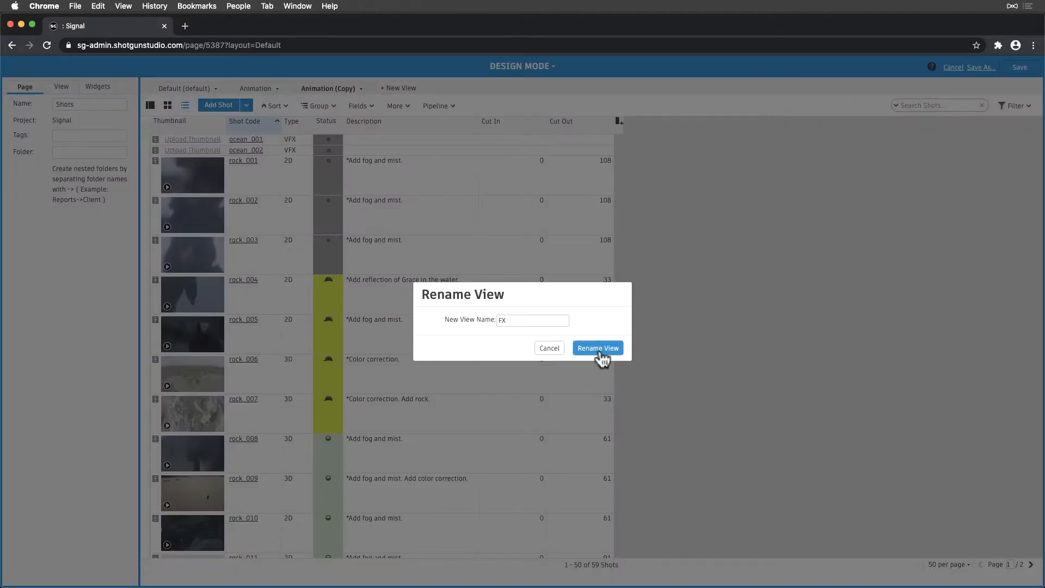
# - Duplicate the view as FX and Lighting & Comp, then save the redesigned Shots page
pyautogui.click(597, 348)
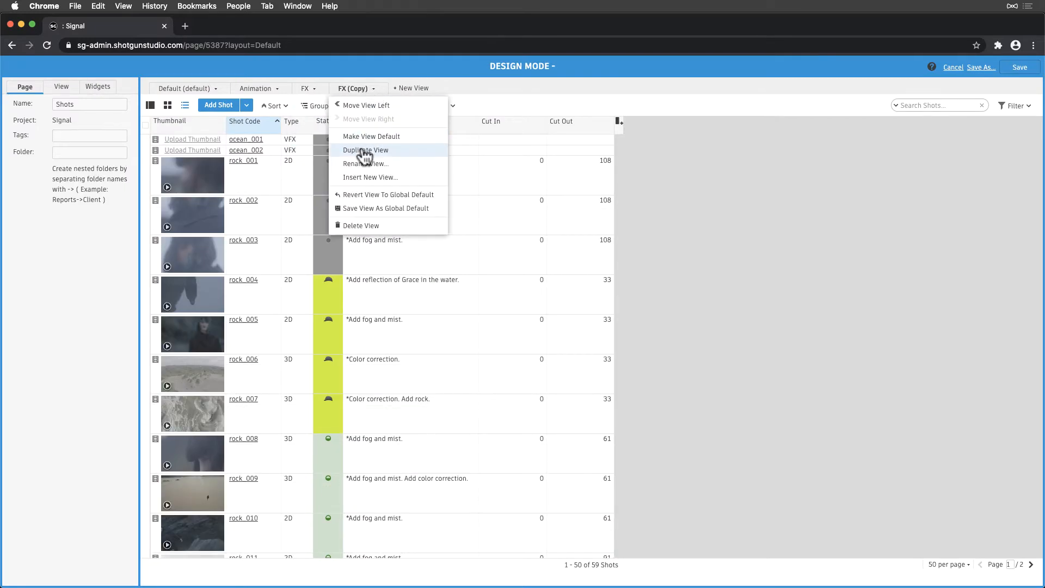
pyautogui.click(366, 150)
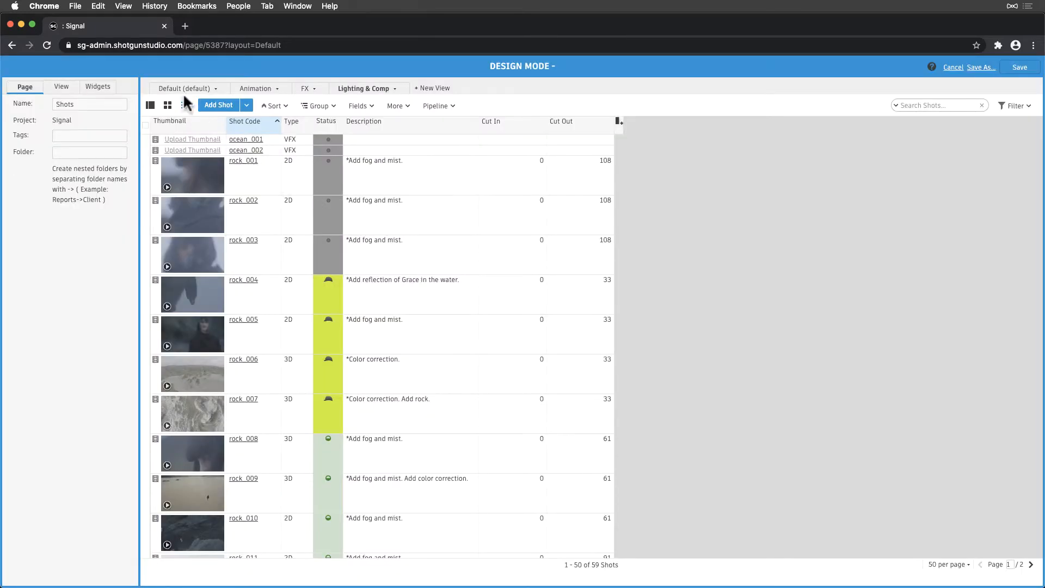
pyautogui.click(244, 280)
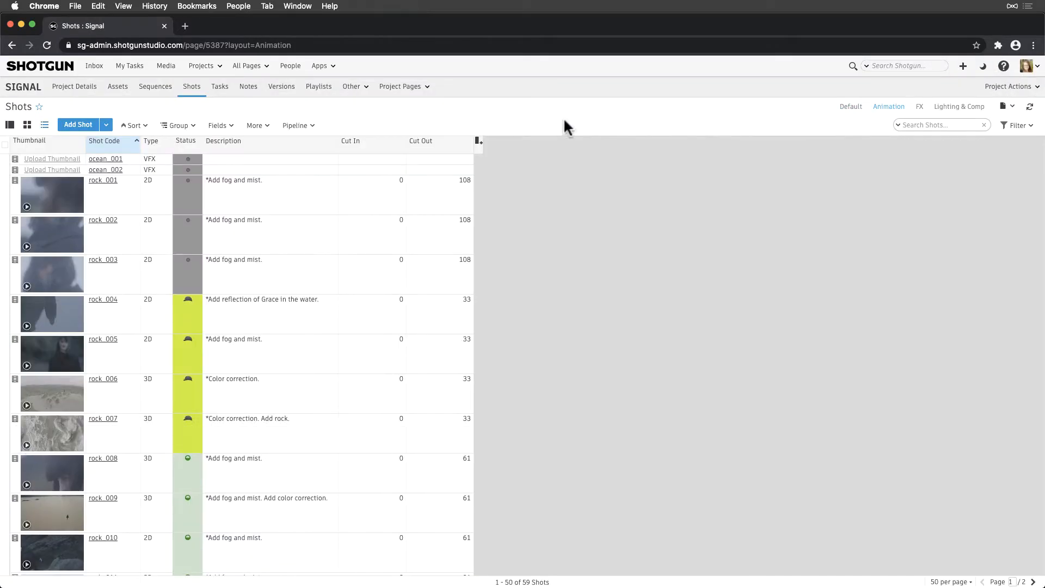
pyautogui.moveTo(503, 227)
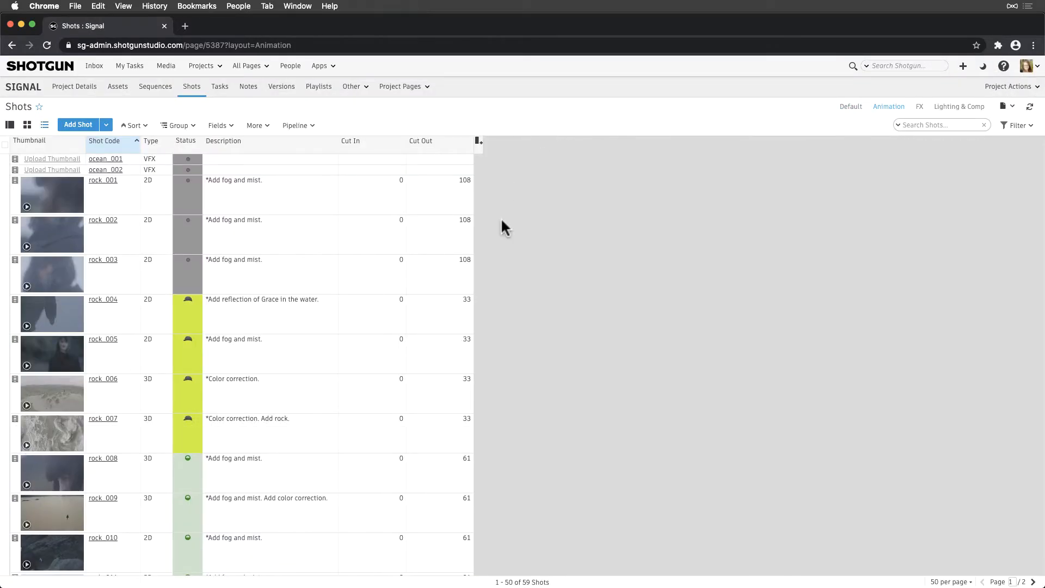
# - Review the Animation view's field list unchanged, then switch to the Lighting & Comp view
pyautogui.scroll(-3)
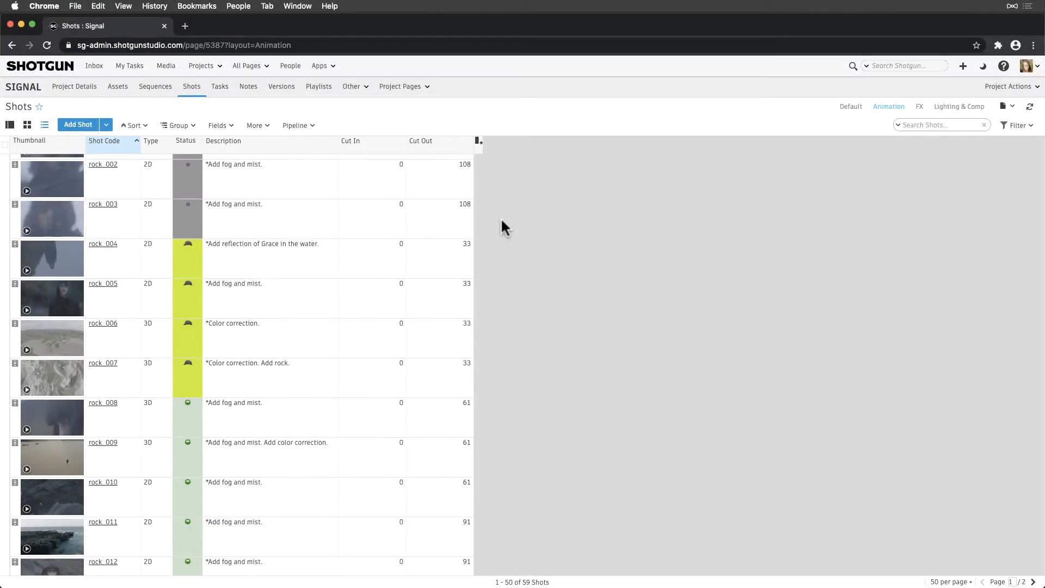
pyautogui.click(218, 125)
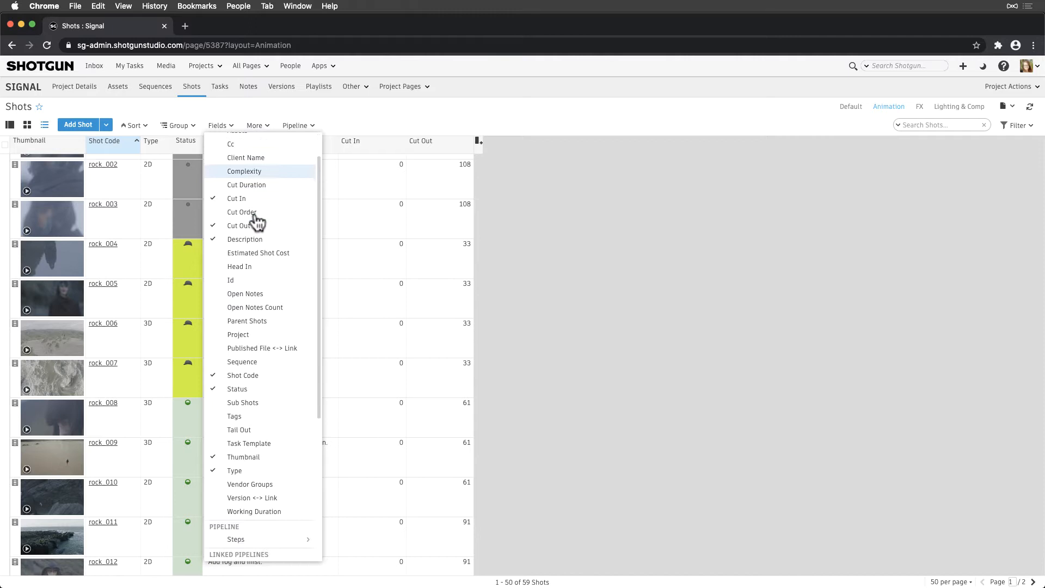
pyautogui.scroll(-3)
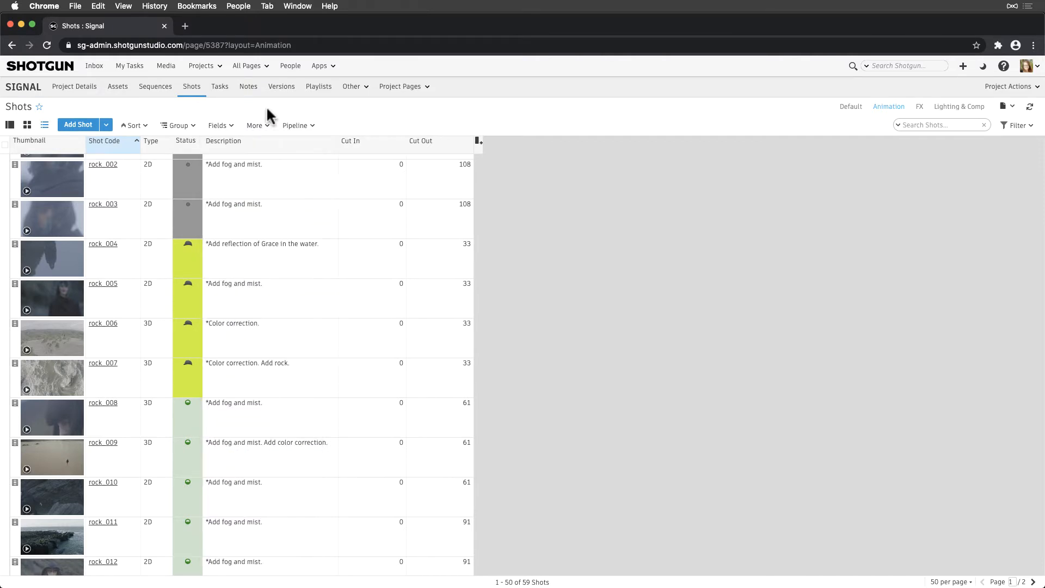
pyautogui.moveTo(767, 103)
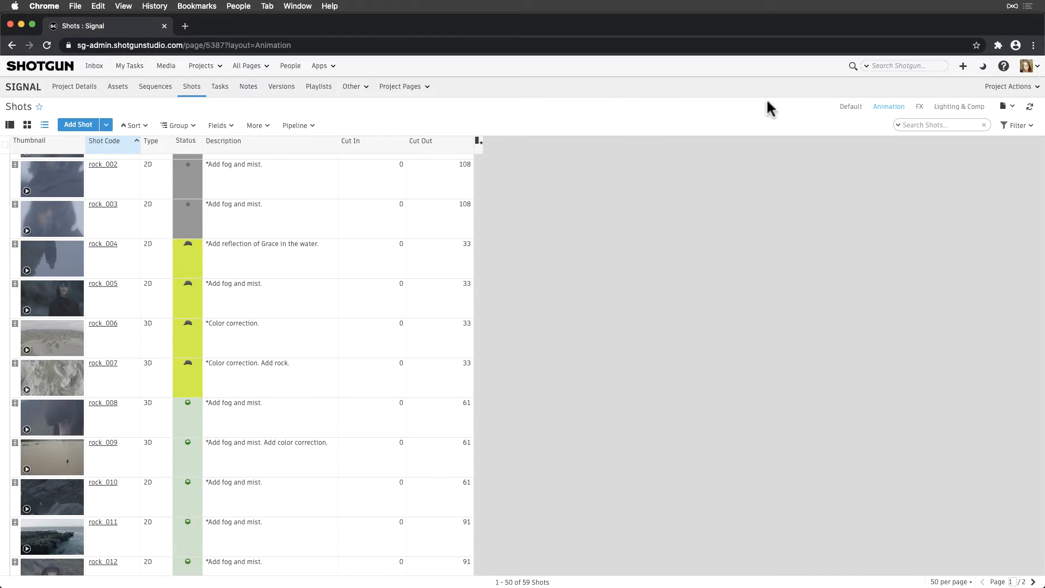
pyautogui.click(958, 106)
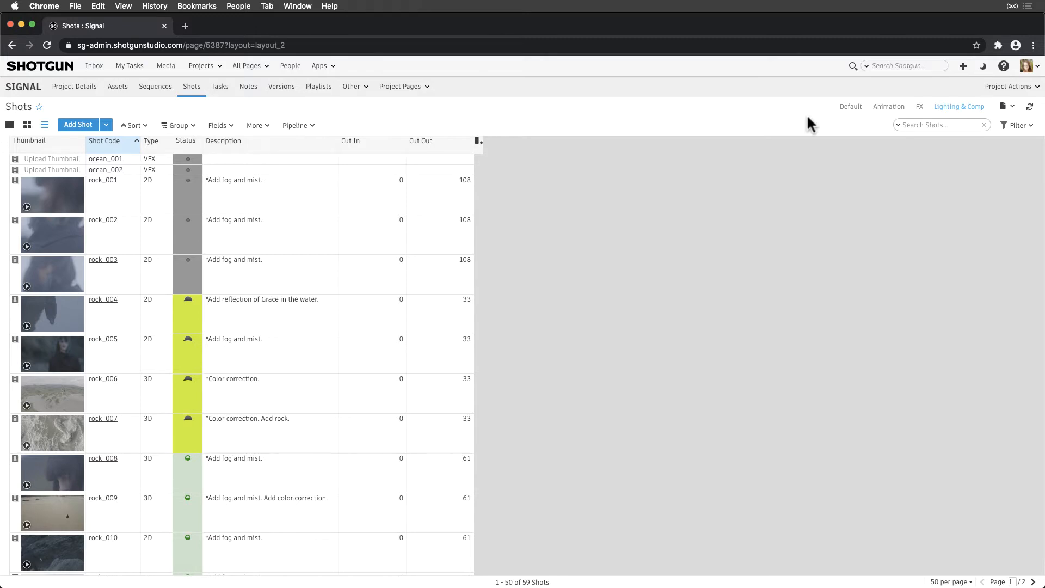
pyautogui.moveTo(247, 65)
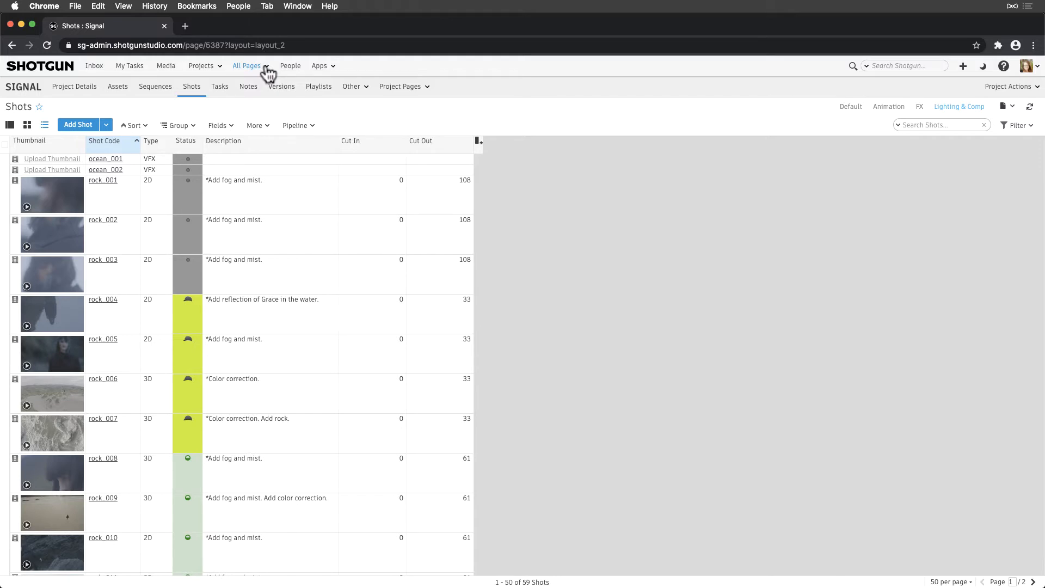
# - Browse the All Pages and Project Pages menus and their page management options
pyautogui.click(247, 65)
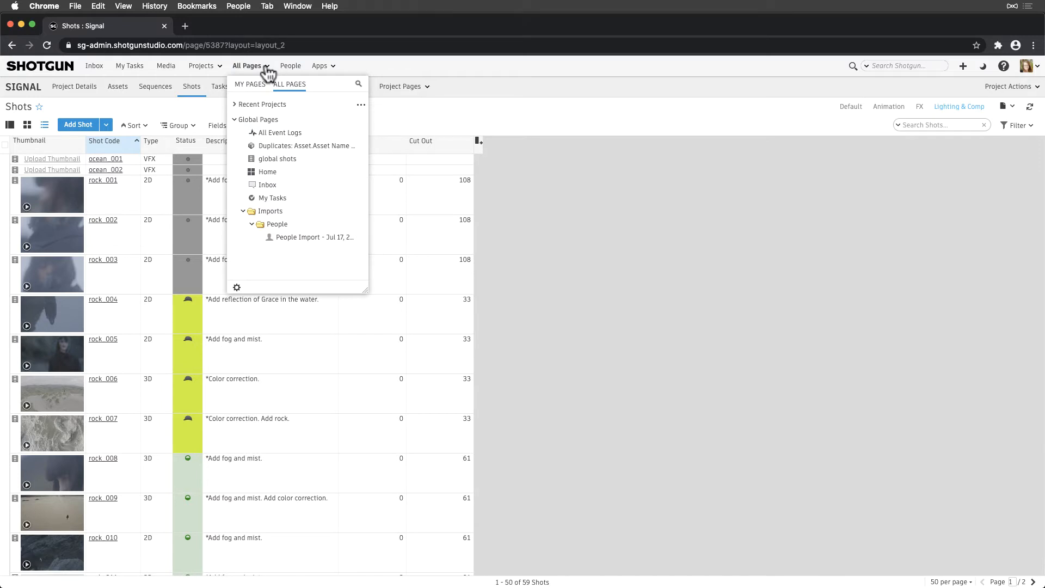
pyautogui.moveTo(236, 292)
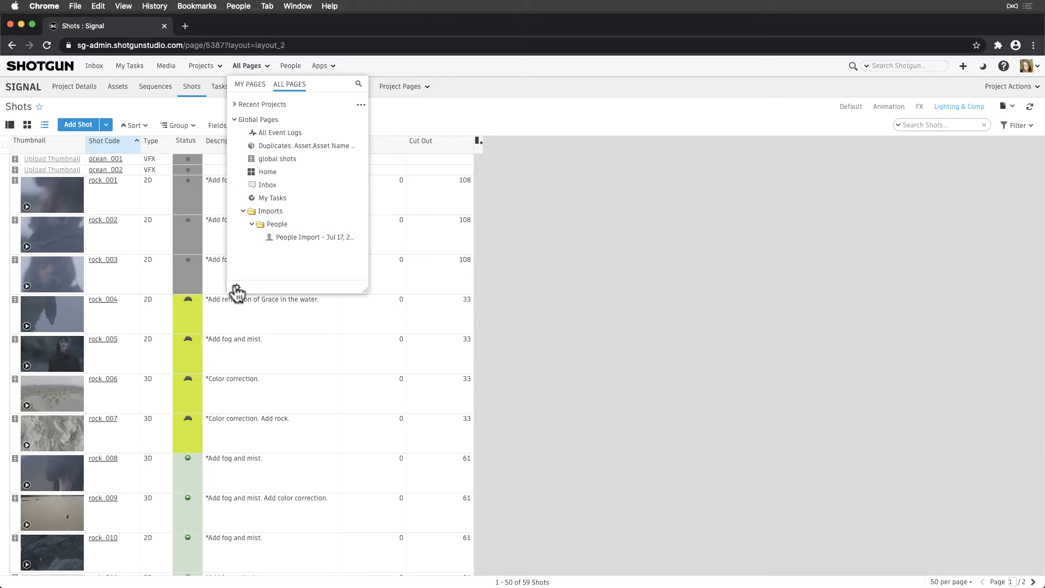
pyautogui.click(236, 287)
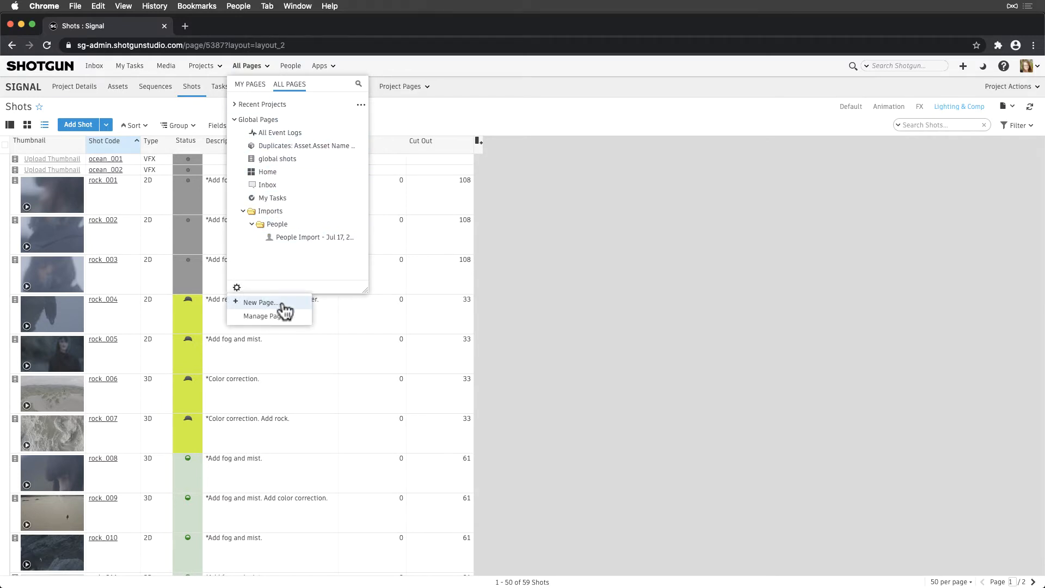
pyautogui.click(400, 87)
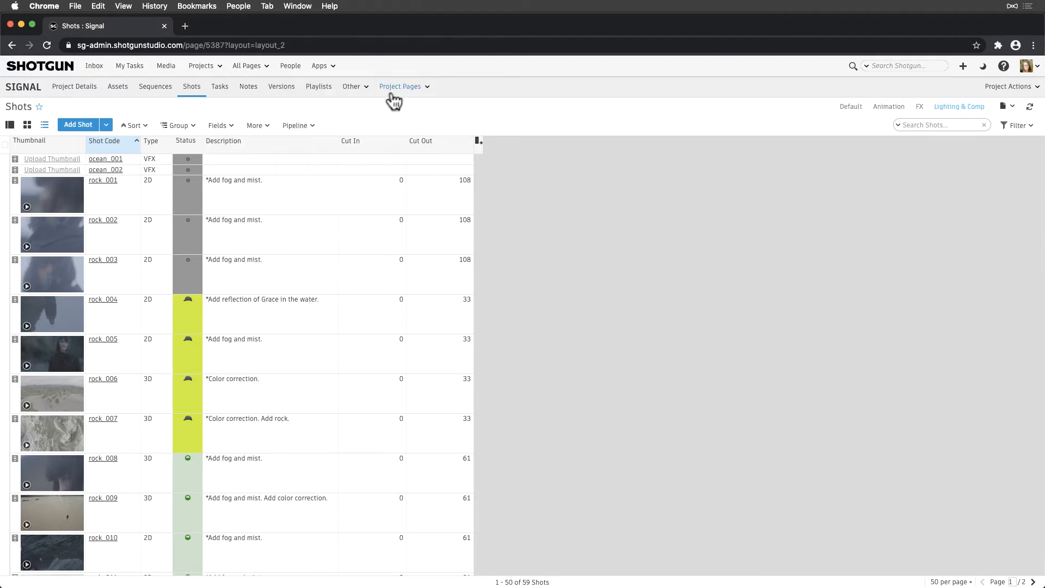
pyautogui.click(400, 86)
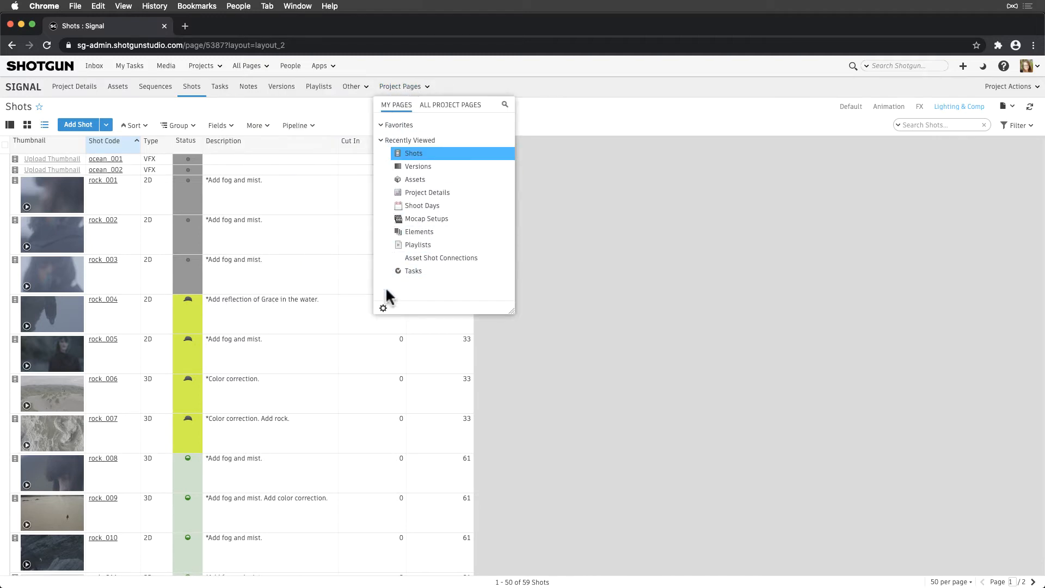
pyautogui.click(383, 307)
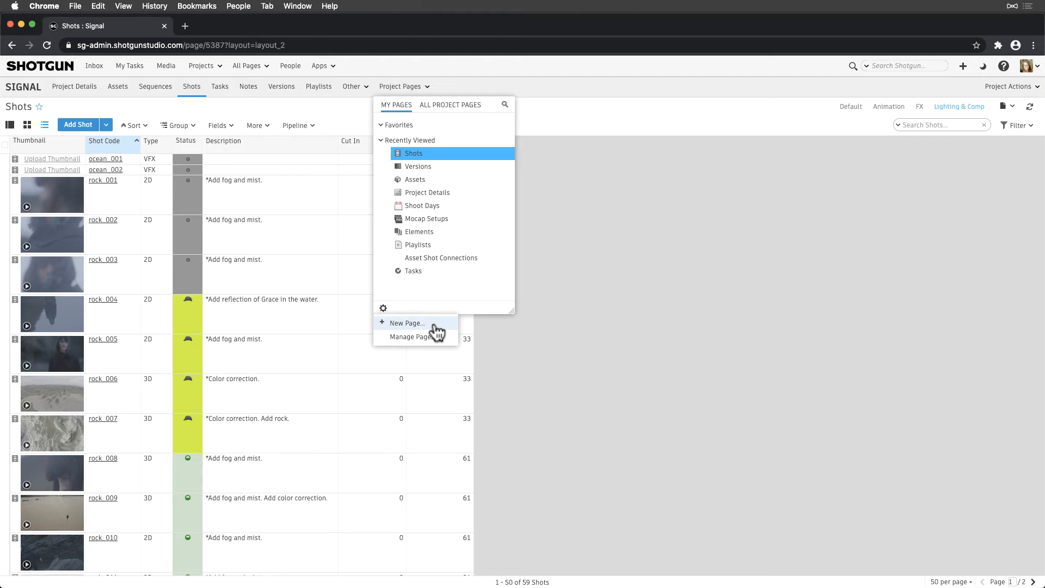
# - Start Create New Page from the page actions, cancelling the version tied to the Signal project
pyautogui.click(962, 65)
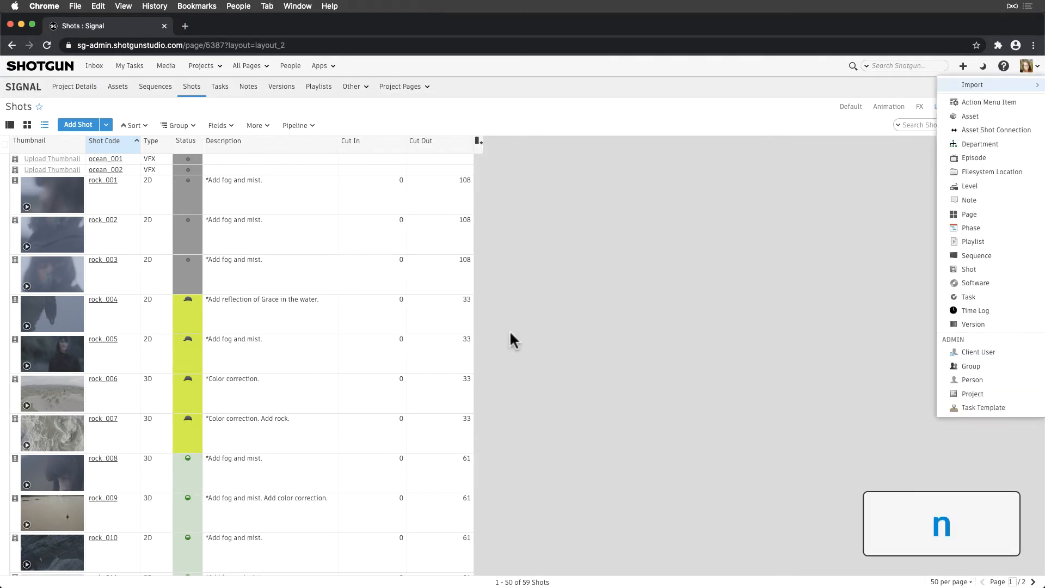
pyautogui.press('p')
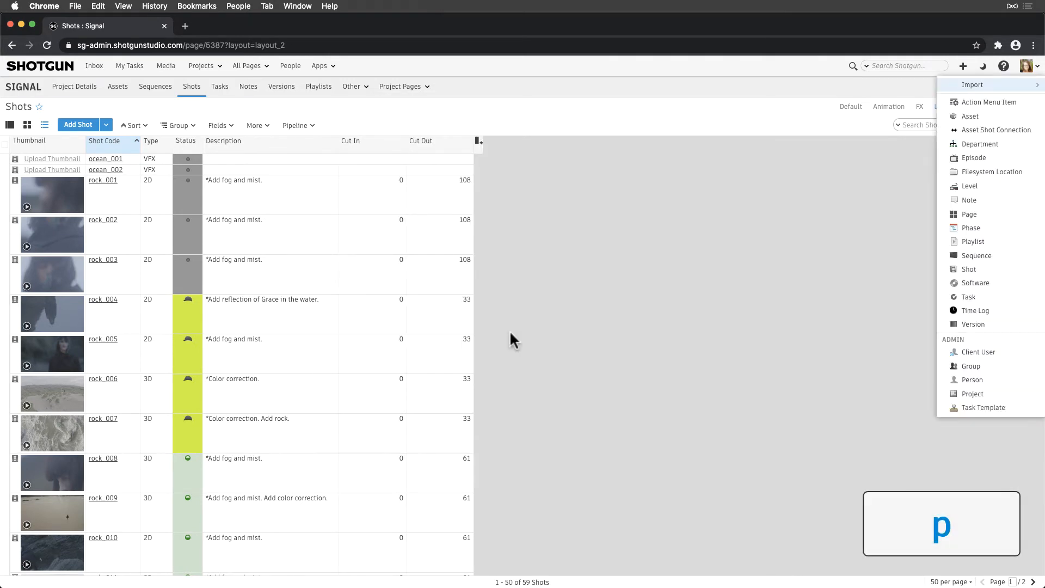
pyautogui.click(969, 214)
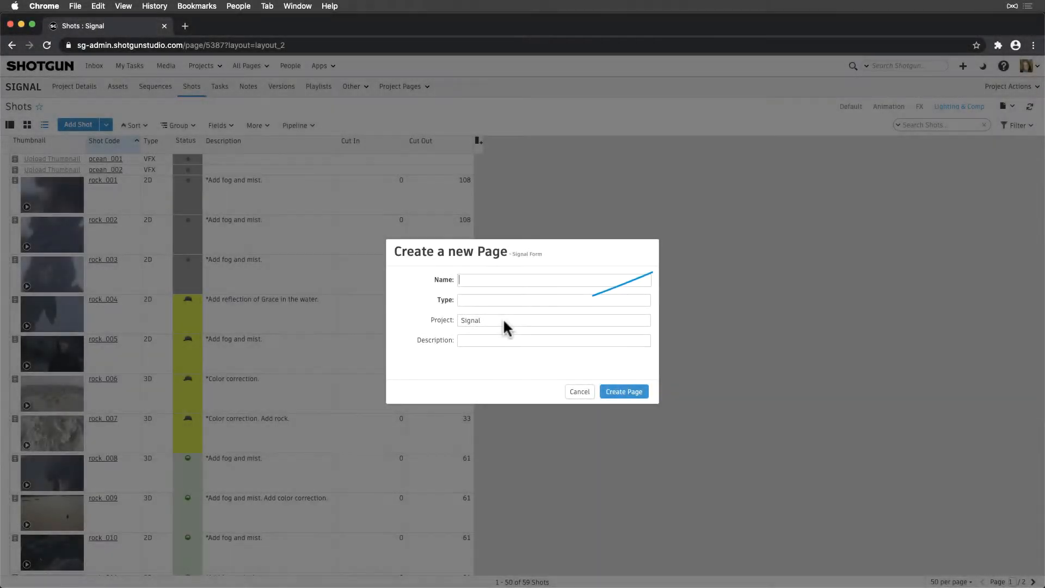
pyautogui.click(528, 320)
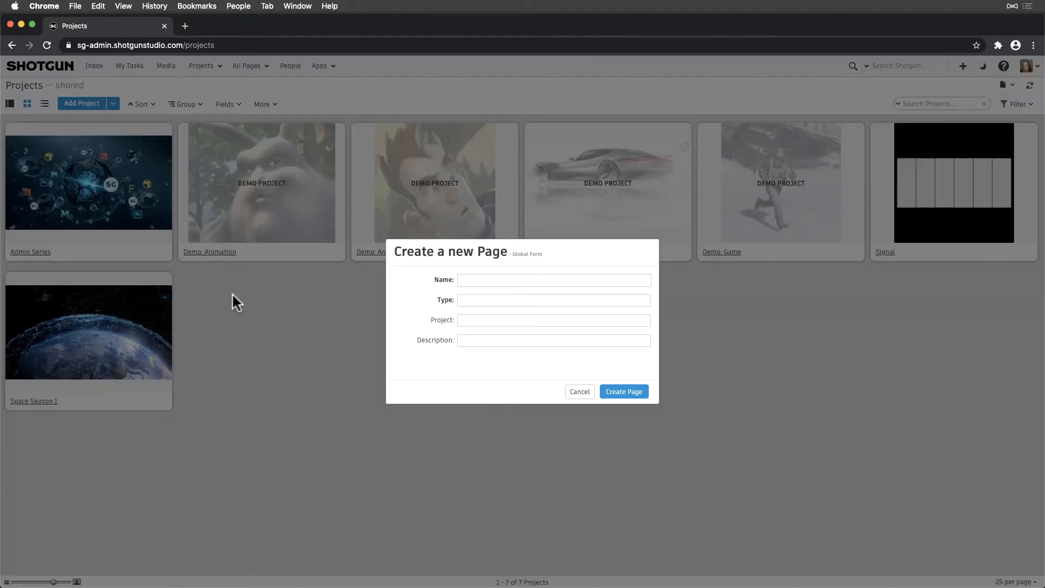
pyautogui.moveTo(468, 331)
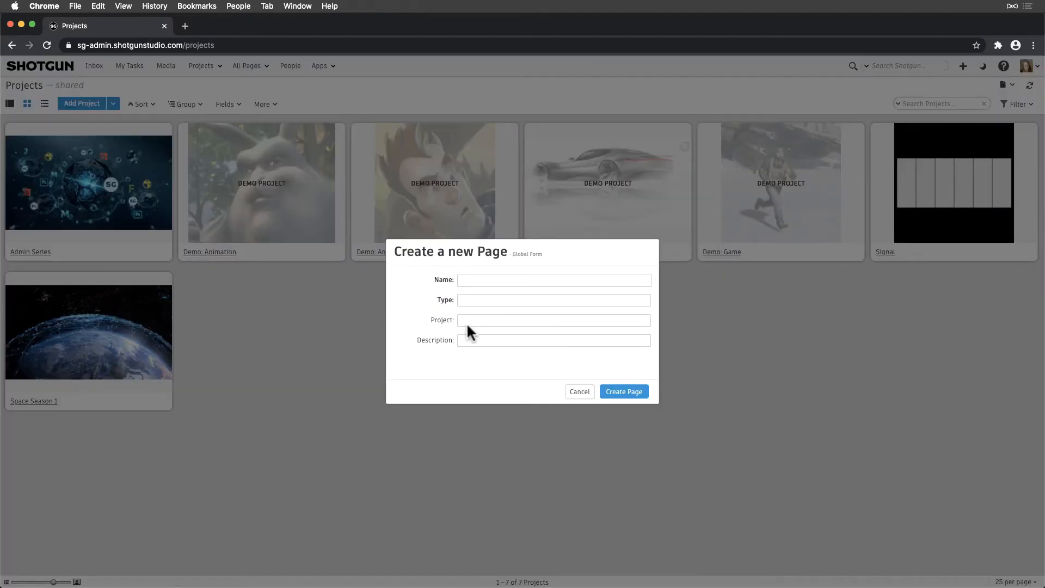
pyautogui.moveTo(473, 370)
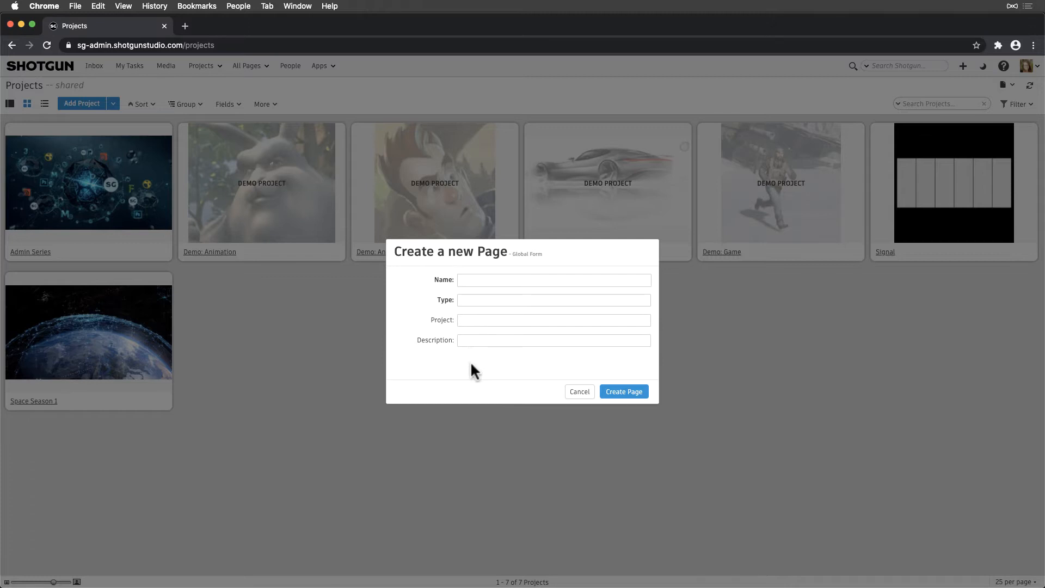
# - Name the page 'Global Tasks', type Task, description 'global task page for producers'
pyautogui.click(554, 279)
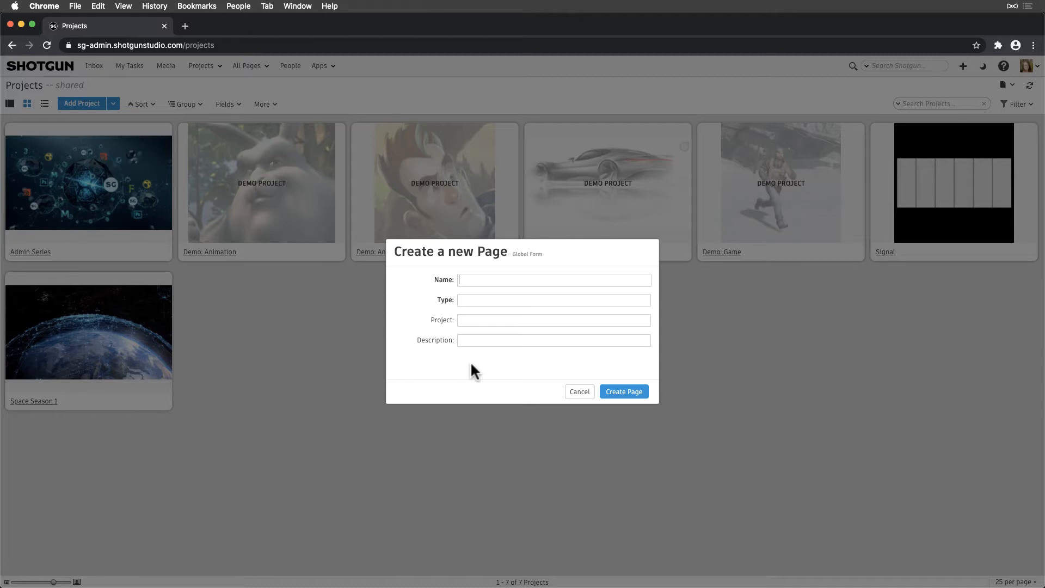
pyautogui.write('Global')
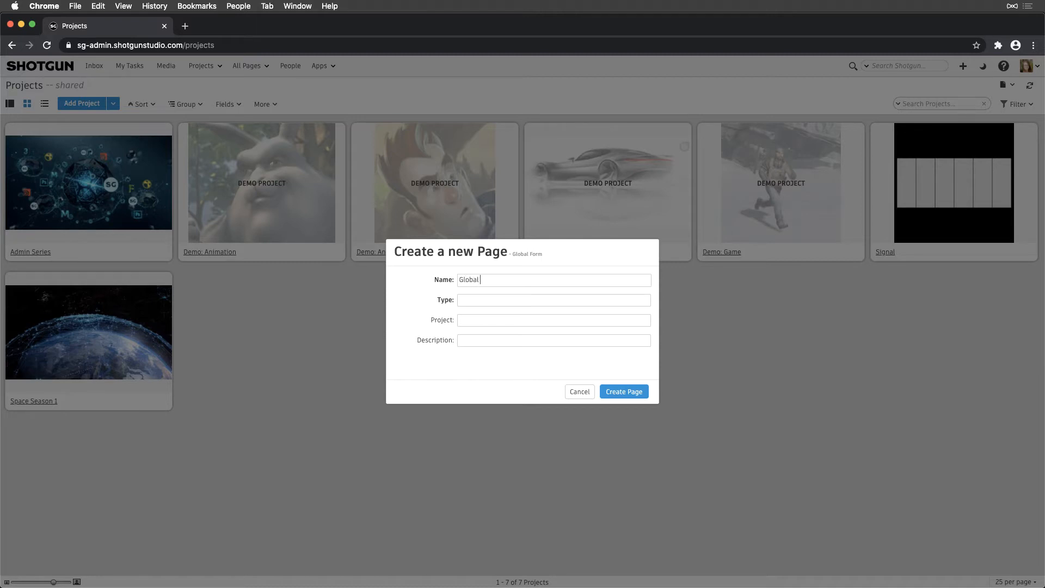
pyautogui.write('Tasks')
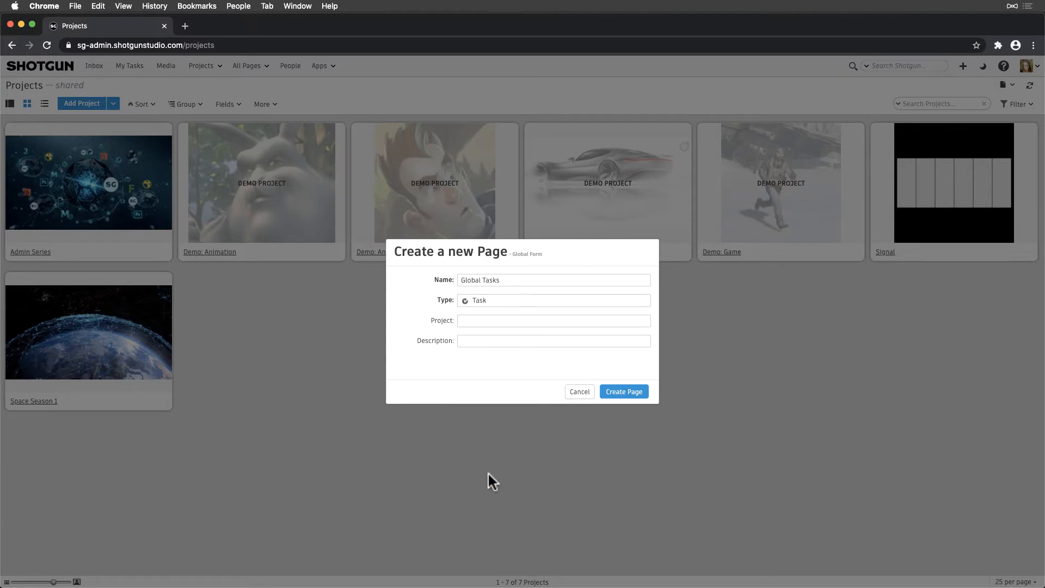
pyautogui.write('global task page for producers')
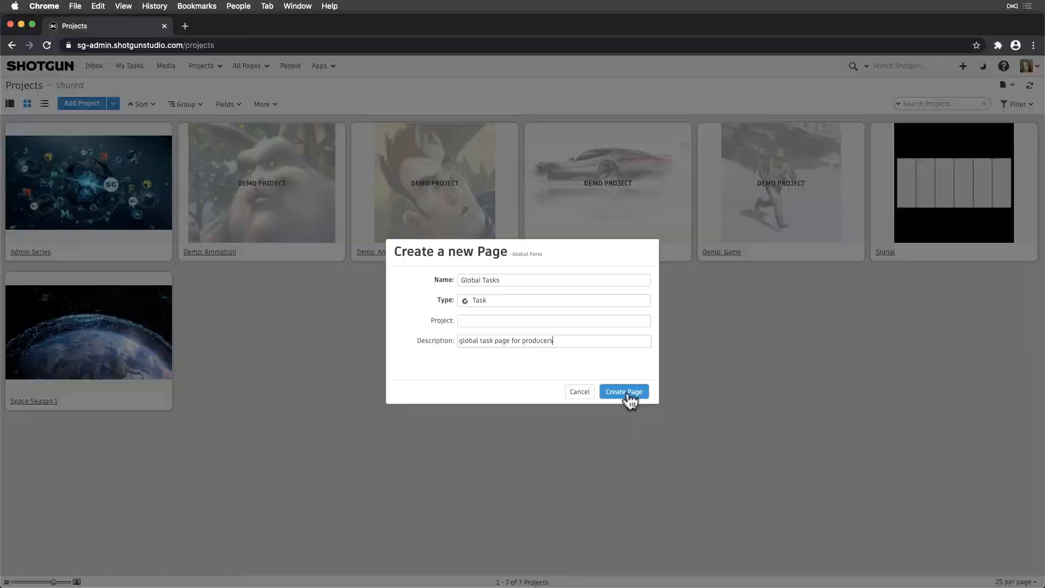
# - Create the page, apply columns without Cc, group tasks by Assigned To sorted by Start Date
pyautogui.click(624, 392)
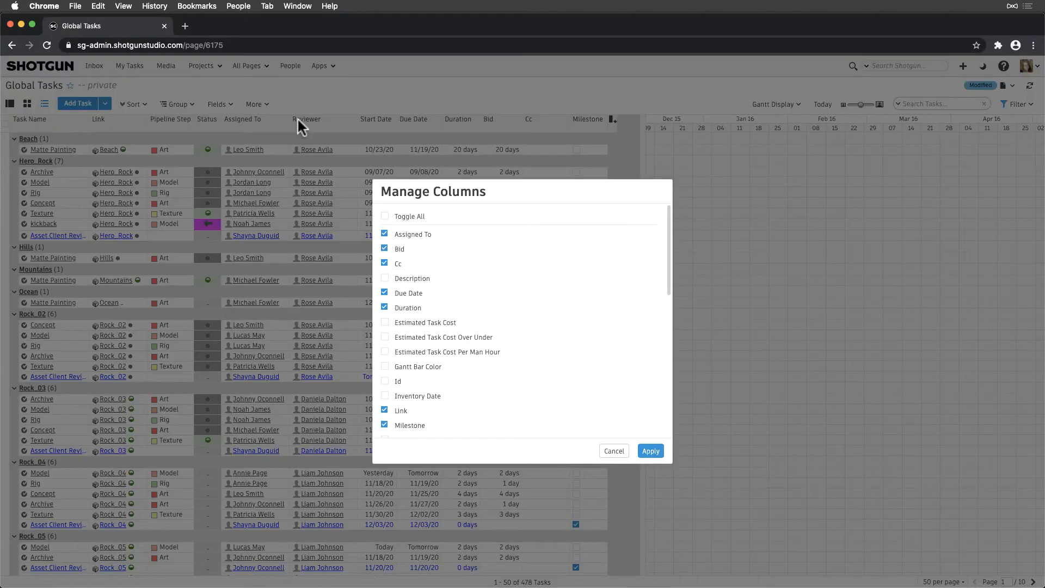
pyautogui.scroll(-3)
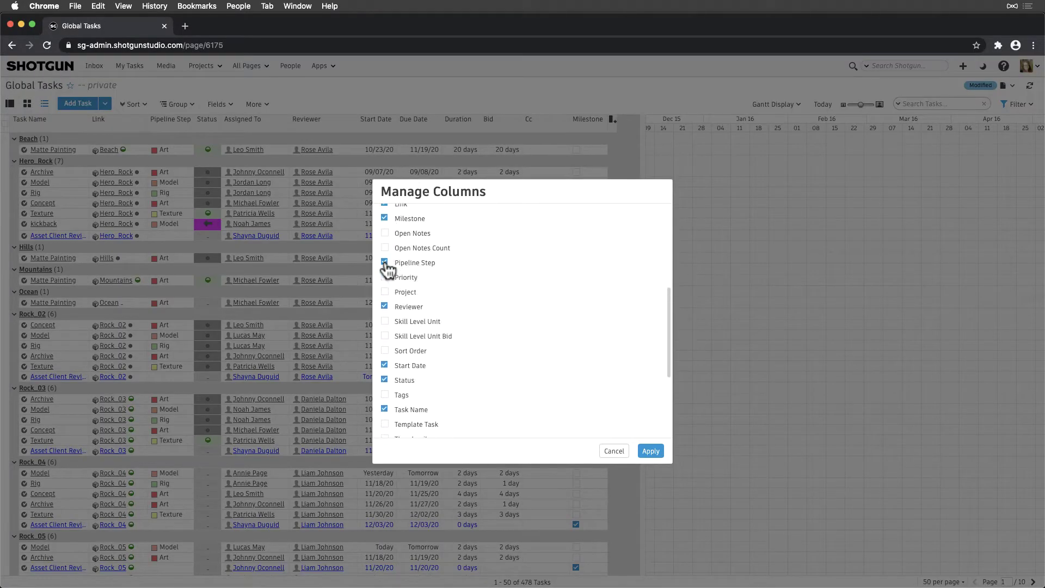
pyautogui.click(650, 450)
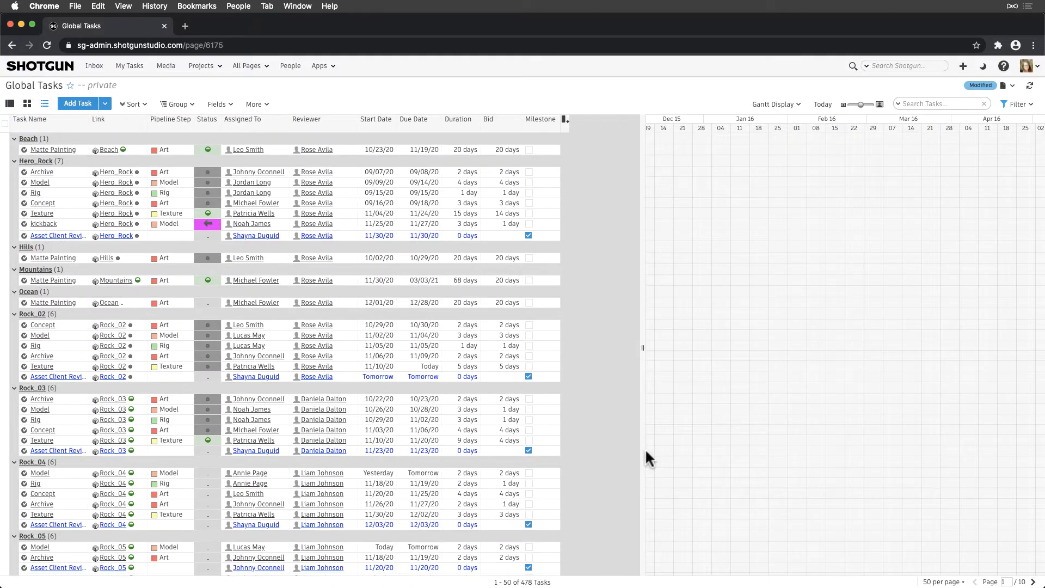
pyautogui.click(176, 104)
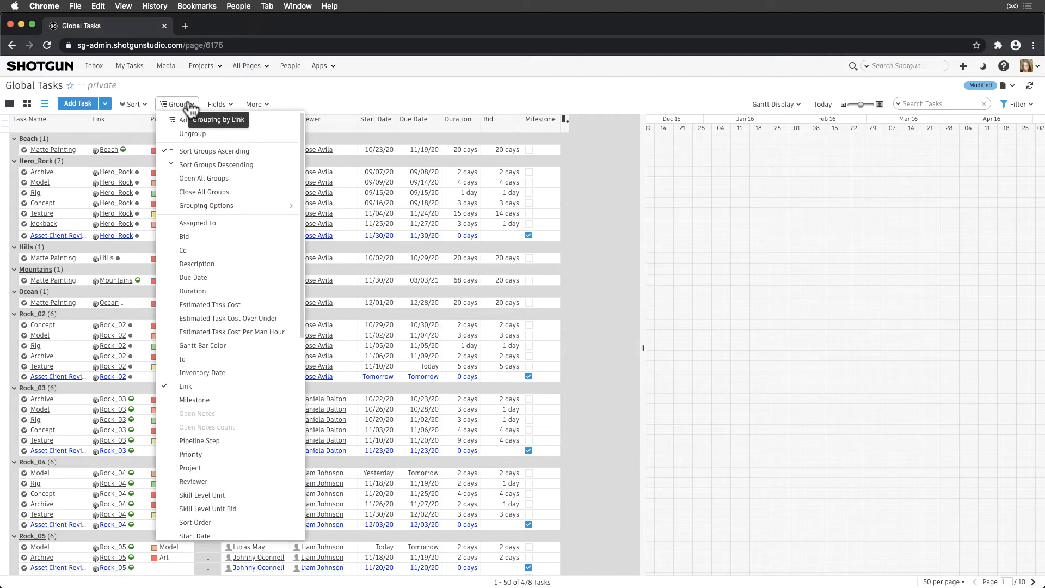
pyautogui.moveTo(206, 206)
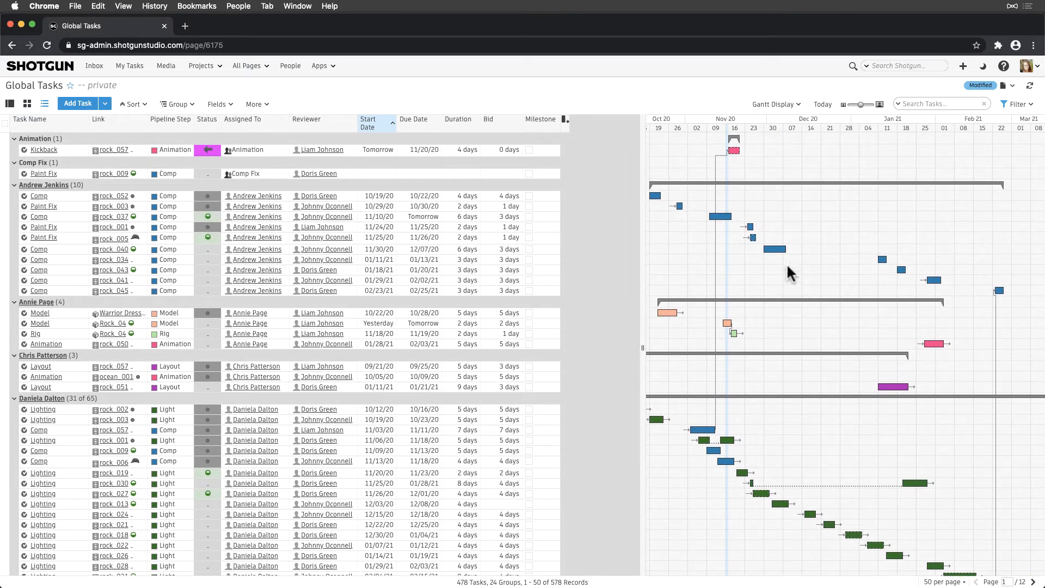
pyautogui.click(1010, 85)
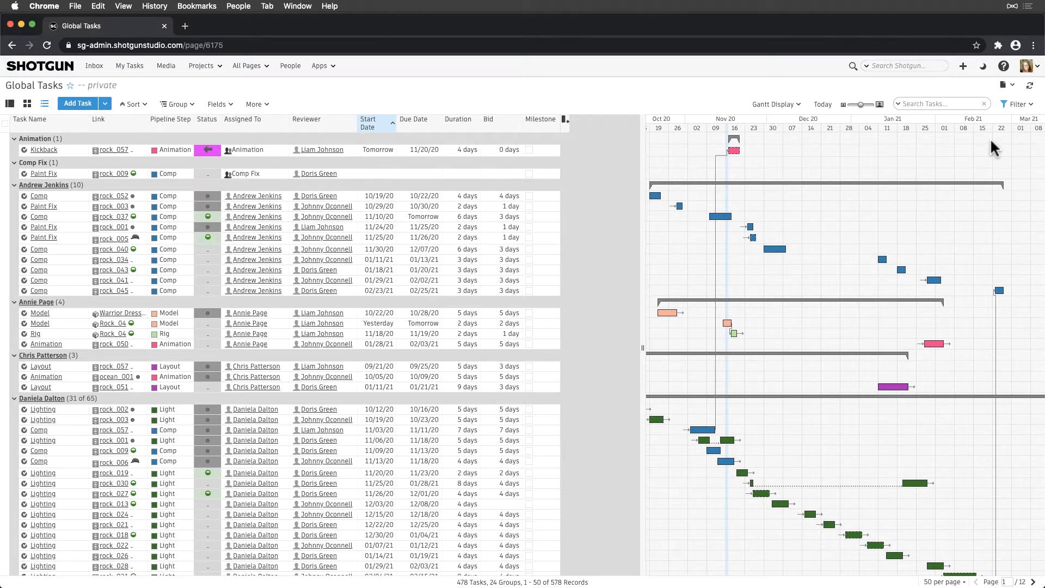
# - In Design Page, share with Everyone but restrict the page and Default view to Admin and Manager
pyautogui.click(1005, 85)
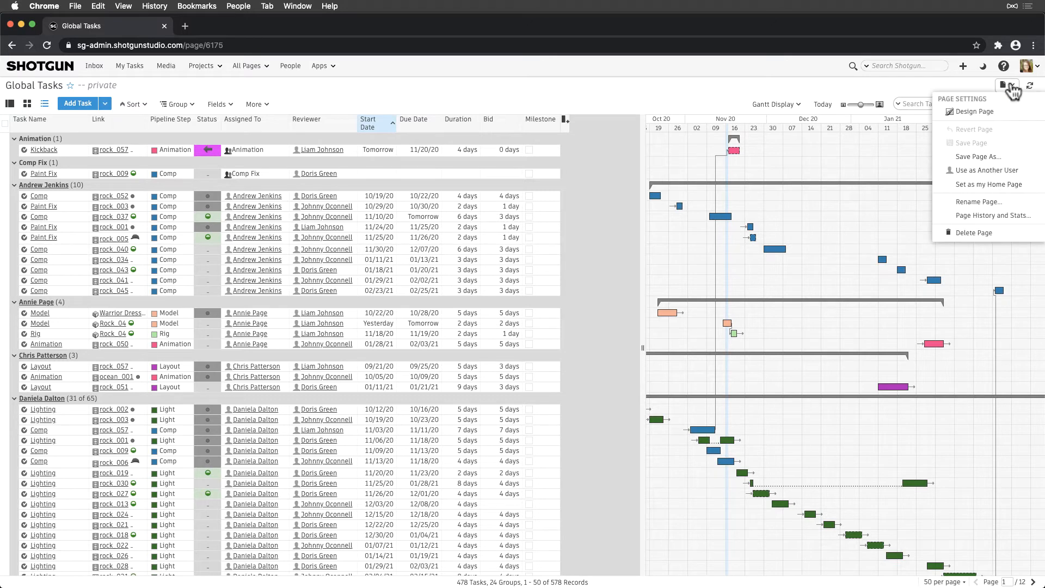
pyautogui.click(974, 112)
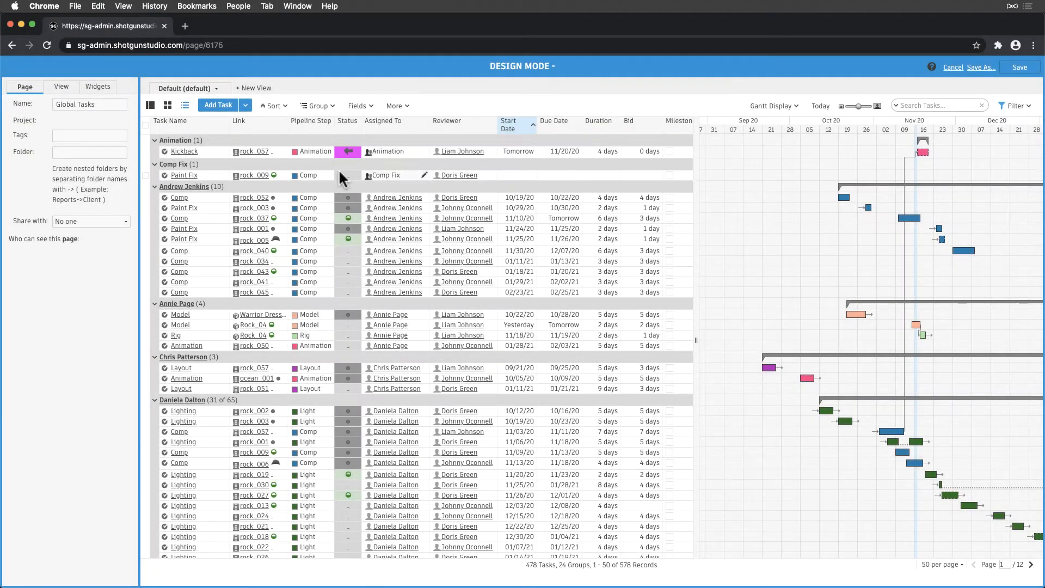
pyautogui.click(91, 221)
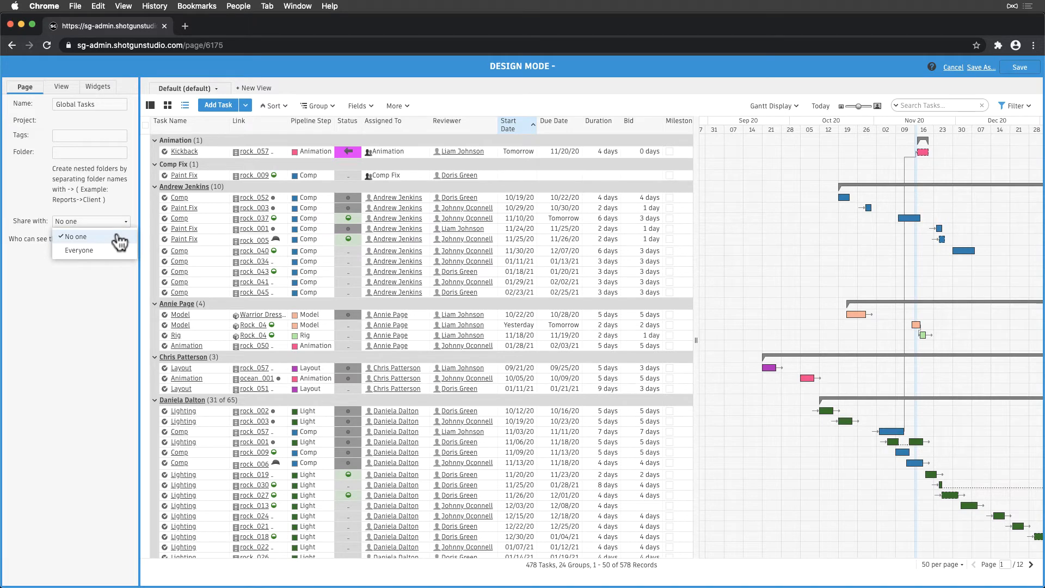
pyautogui.click(78, 250)
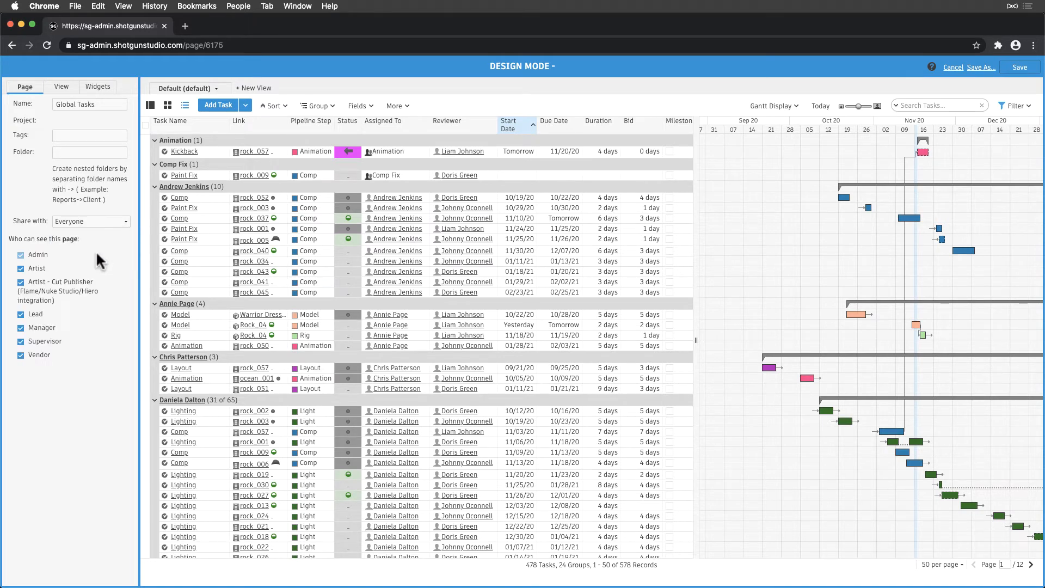
pyautogui.click(21, 268)
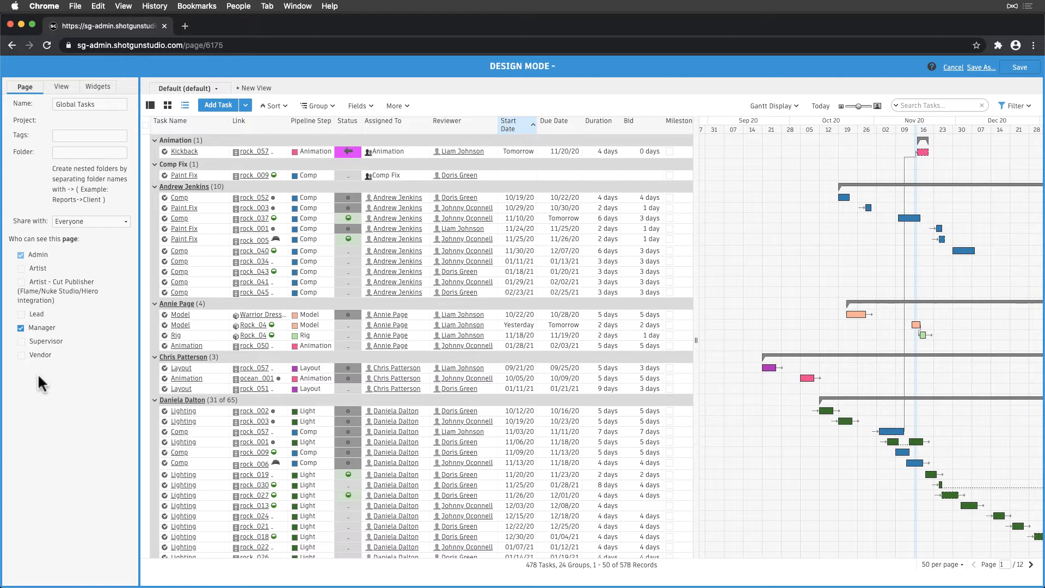
pyautogui.click(60, 86)
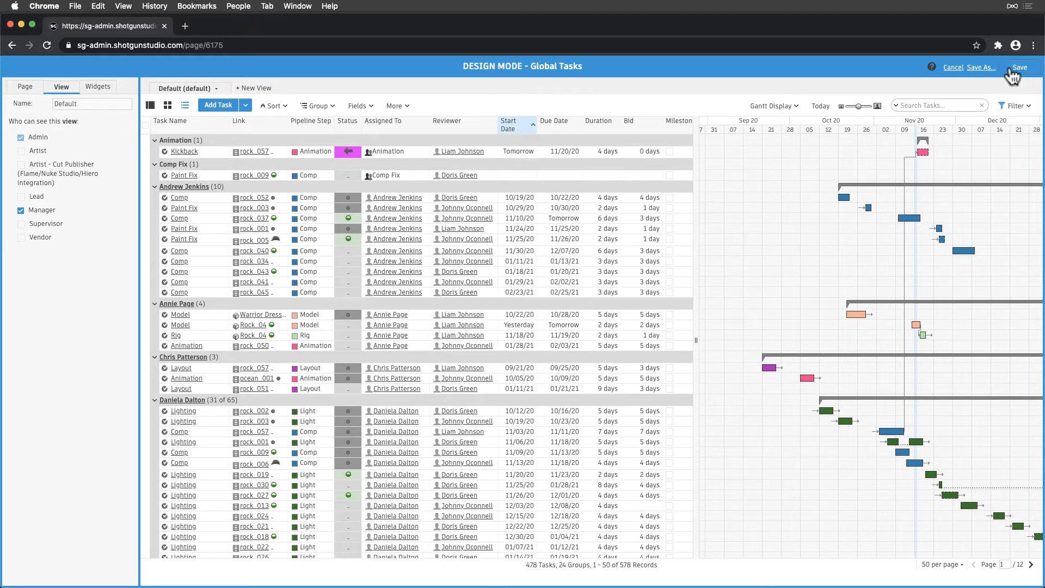
# - Save the shared Global Tasks page and check the Recently Viewed section of All Pages
pyautogui.click(1019, 67)
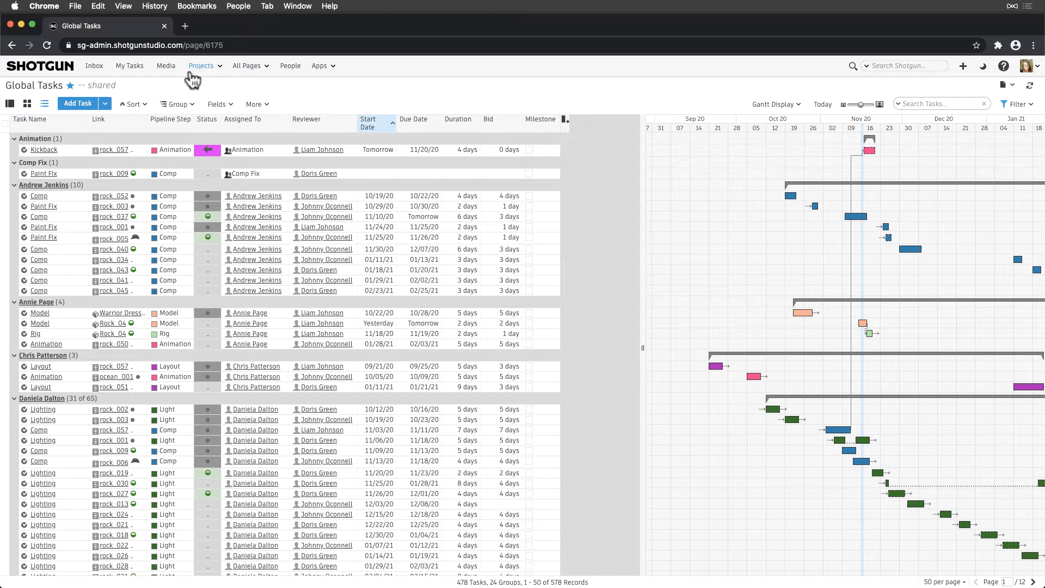
pyautogui.click(247, 65)
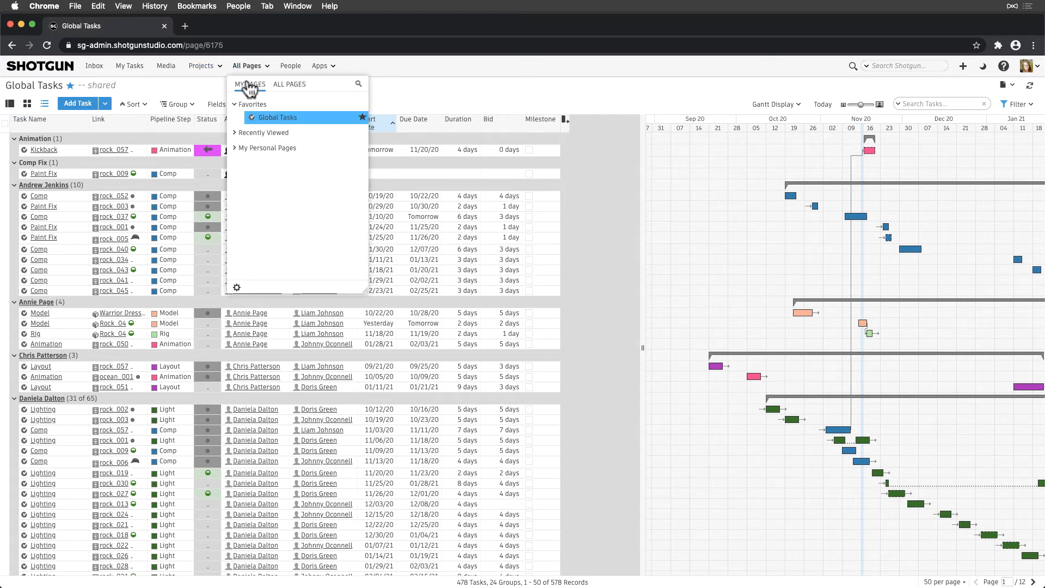
pyautogui.moveTo(237, 109)
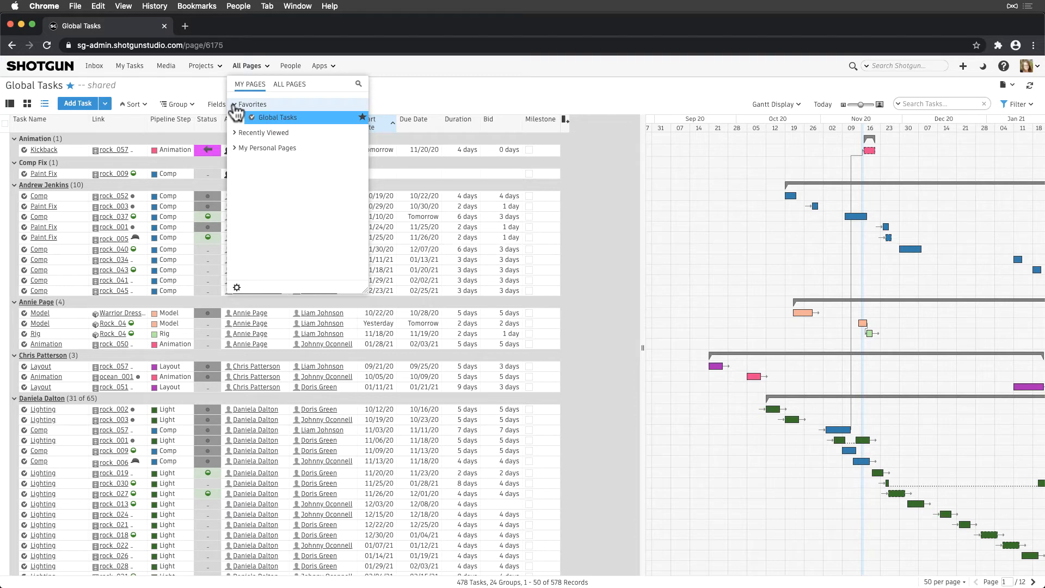
pyautogui.click(240, 132)
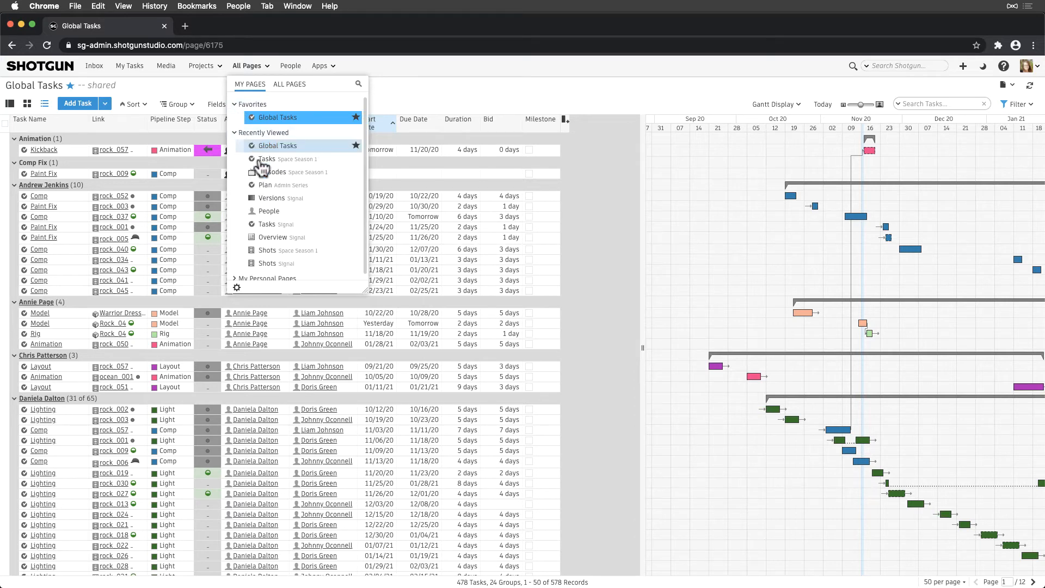
pyautogui.click(239, 133)
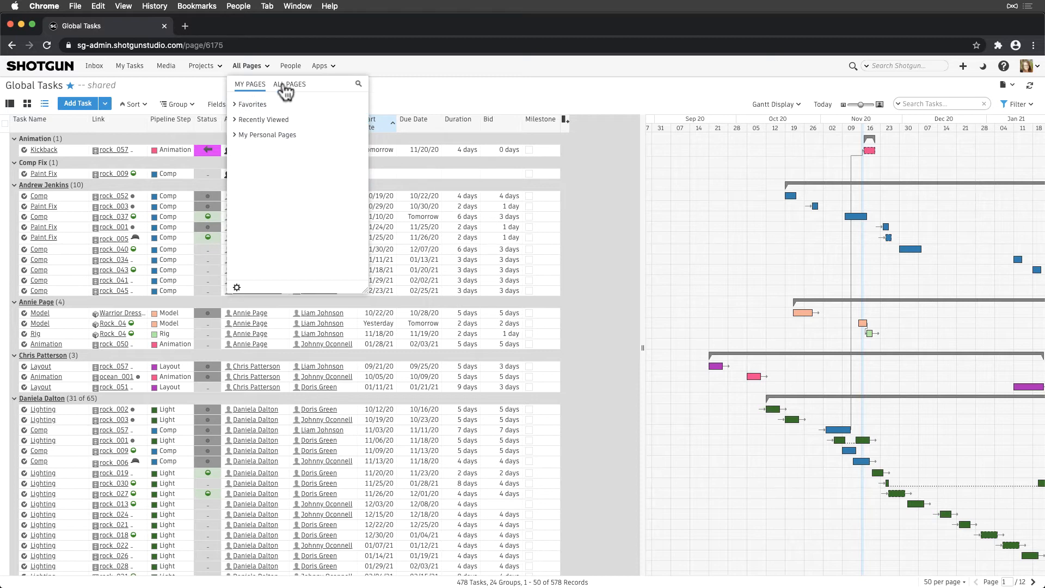
# - Browse All Pages, expanding and collapsing the Global Pages list to find Global Tasks
pyautogui.click(289, 85)
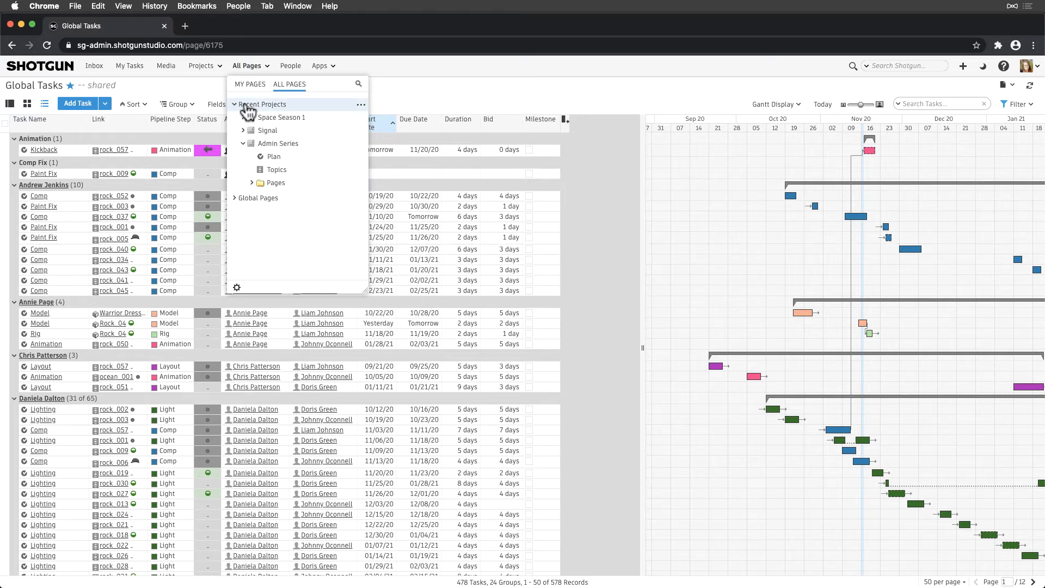
pyautogui.click(360, 104)
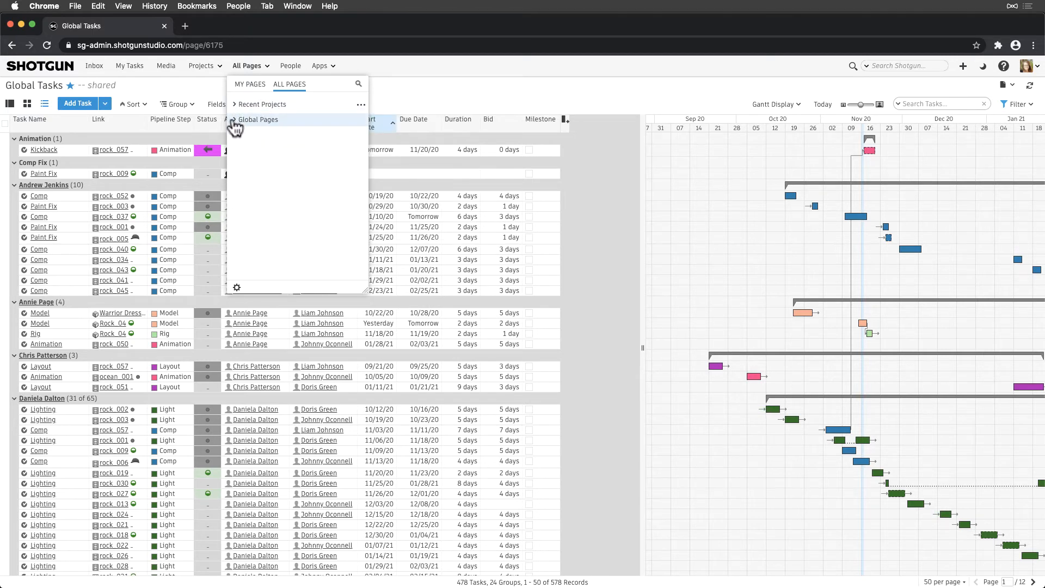
pyautogui.click(237, 119)
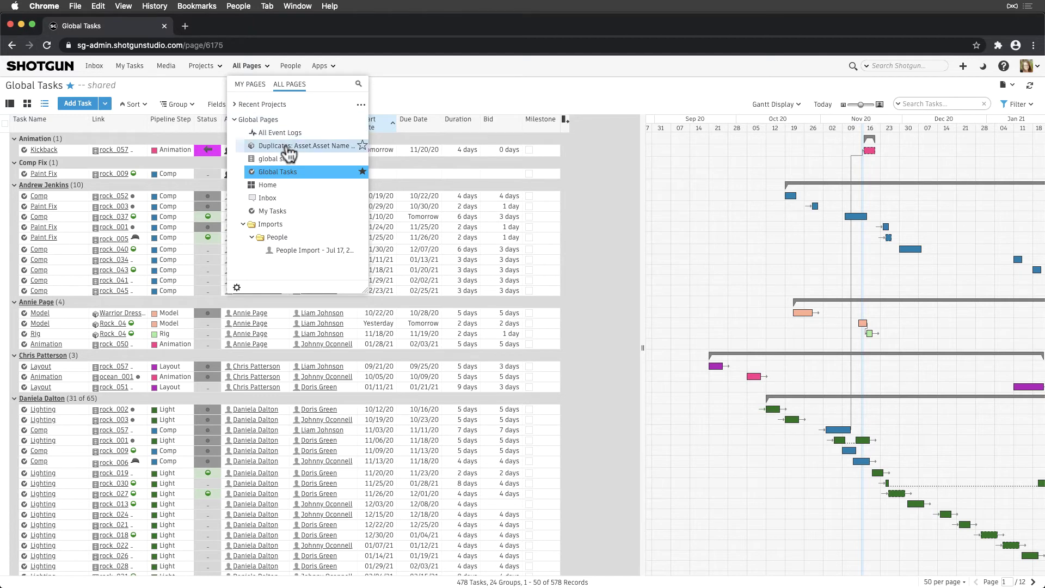
pyautogui.moveTo(299, 174)
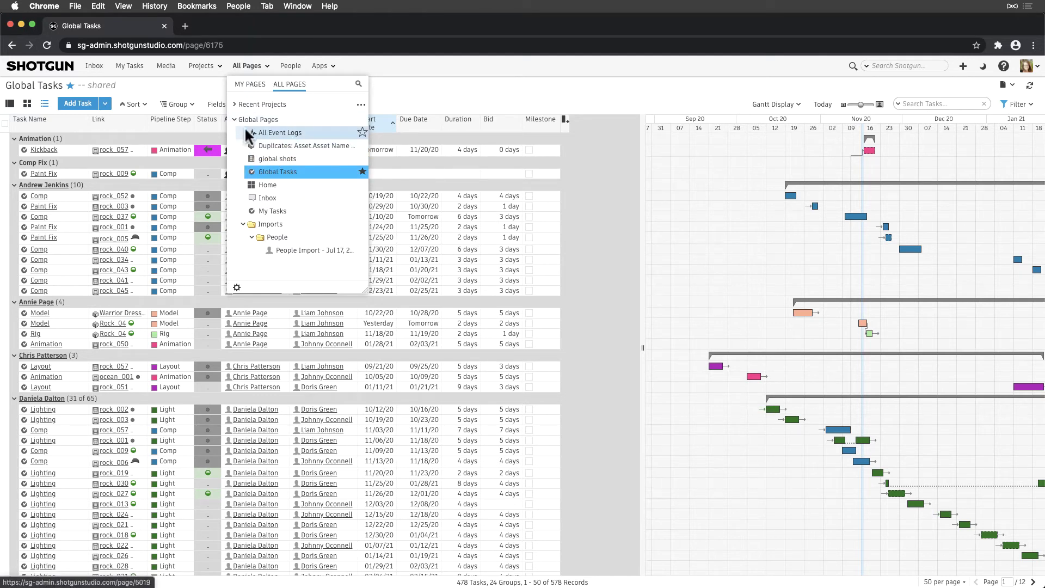
pyautogui.click(231, 119)
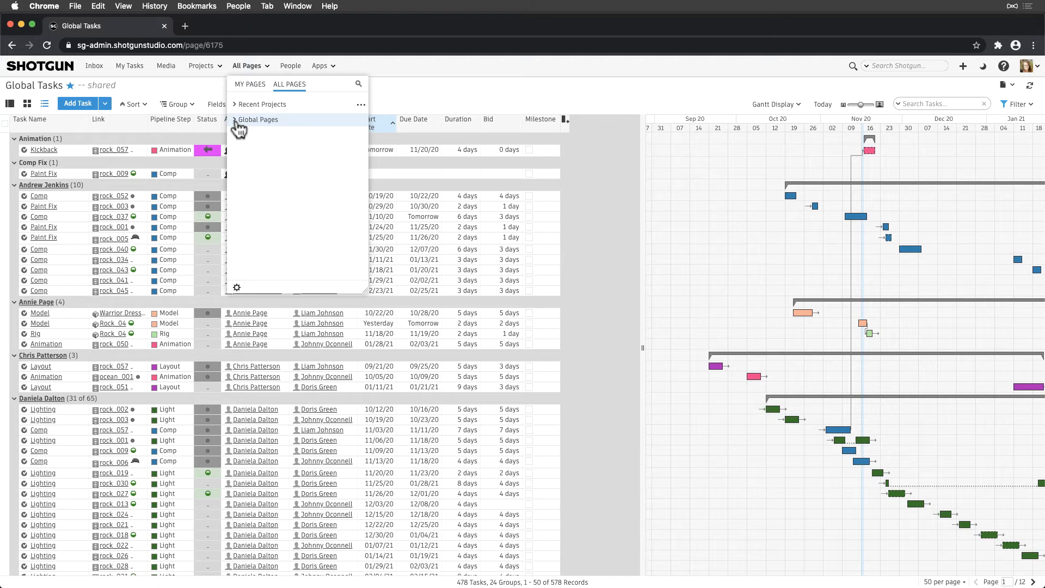
pyautogui.moveTo(254, 135)
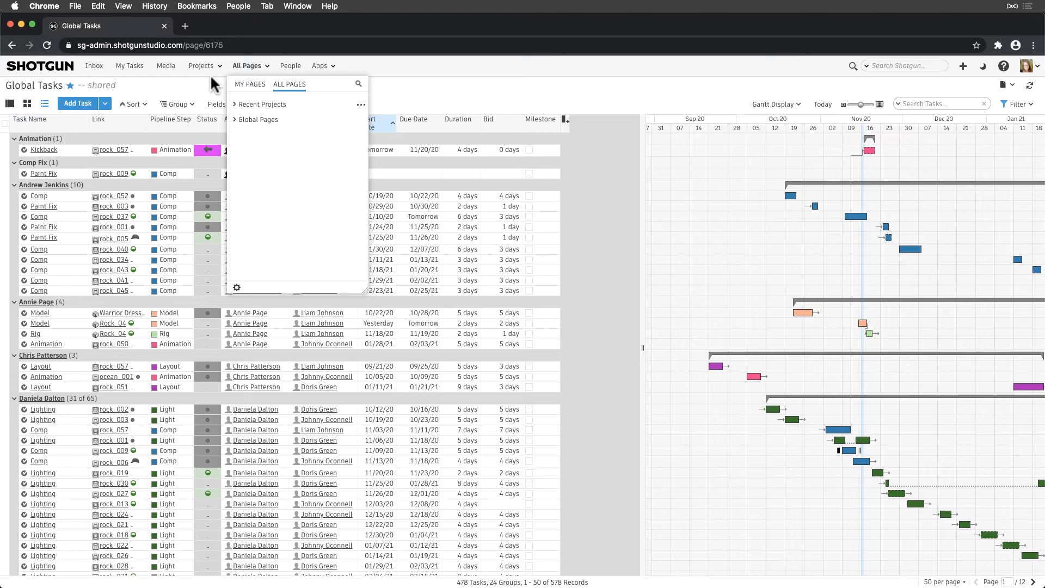
# - Open the Signal project and its Other > Asset Shot Connections page
pyautogui.click(201, 66)
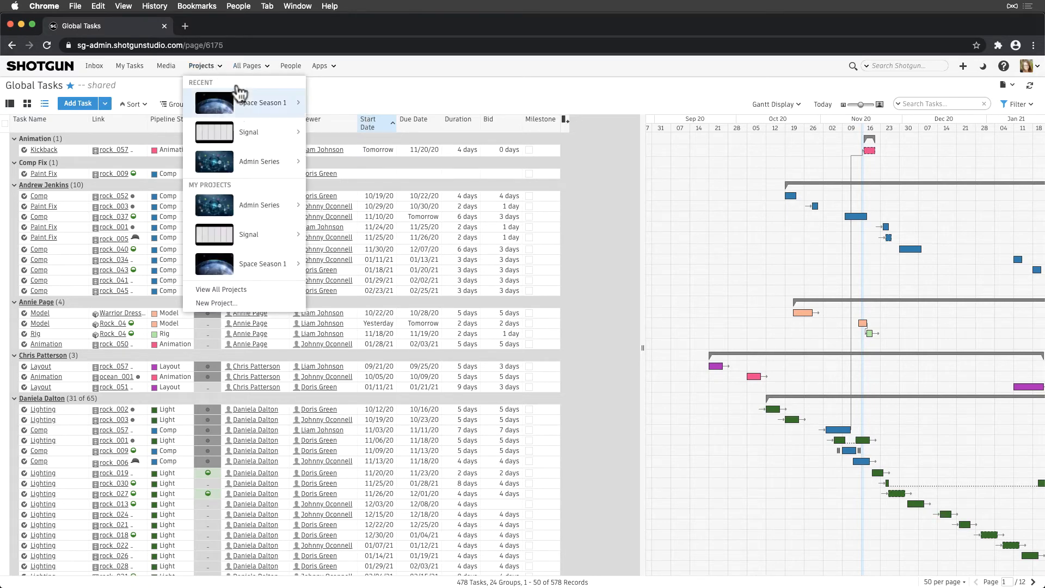
pyautogui.moveTo(248, 132)
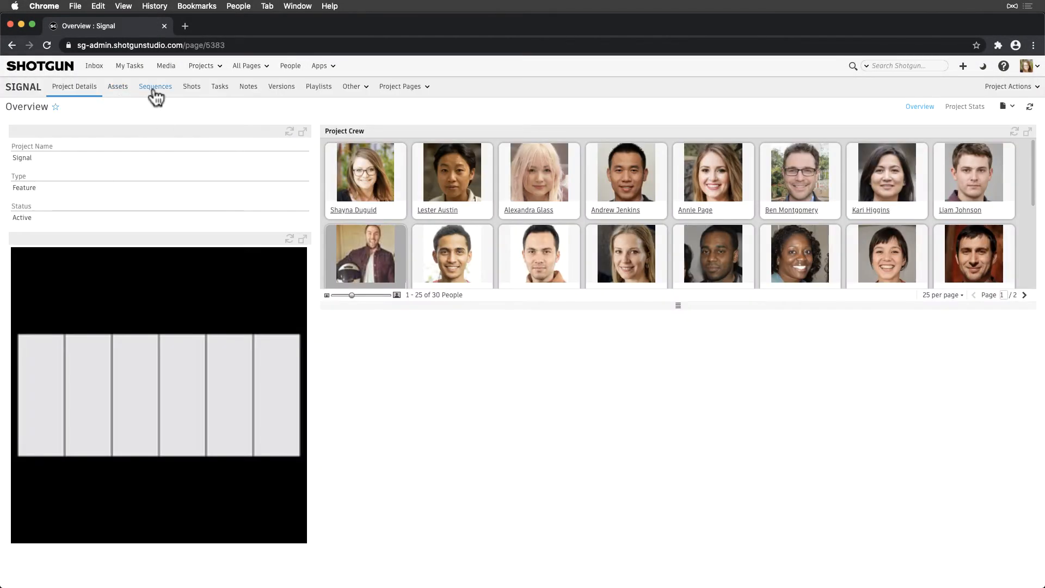
pyautogui.moveTo(351, 93)
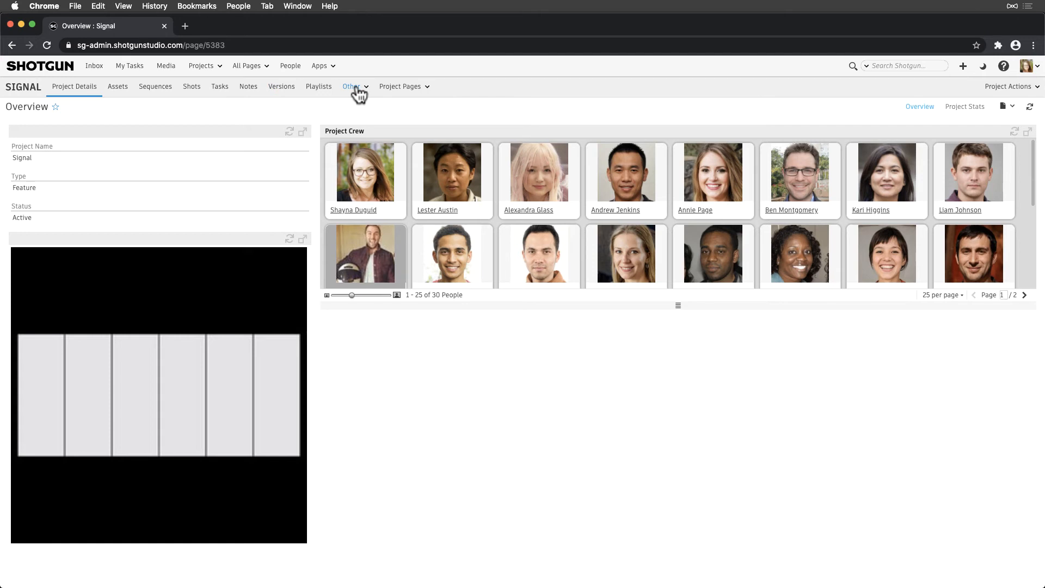
pyautogui.click(352, 87)
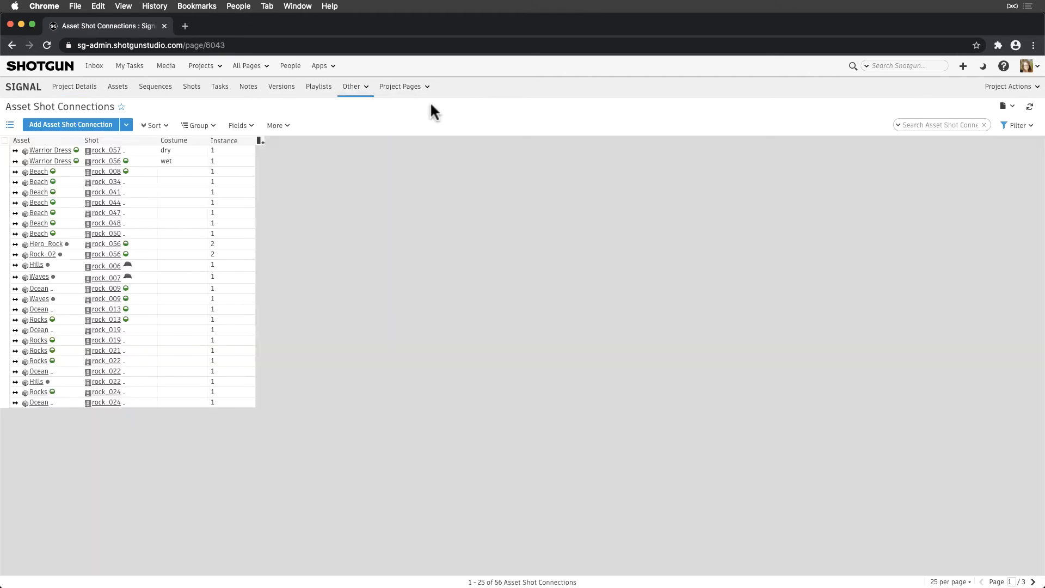
pyautogui.moveTo(123, 107)
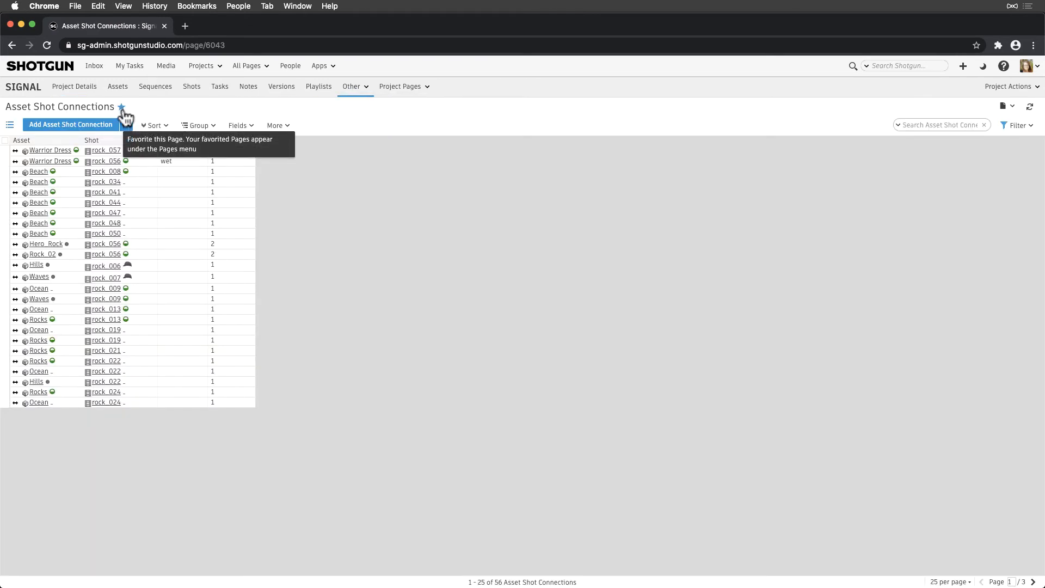
# - Favourite Asset Shot Connections and search the Project Pages menu for 'bids'
pyautogui.click(400, 86)
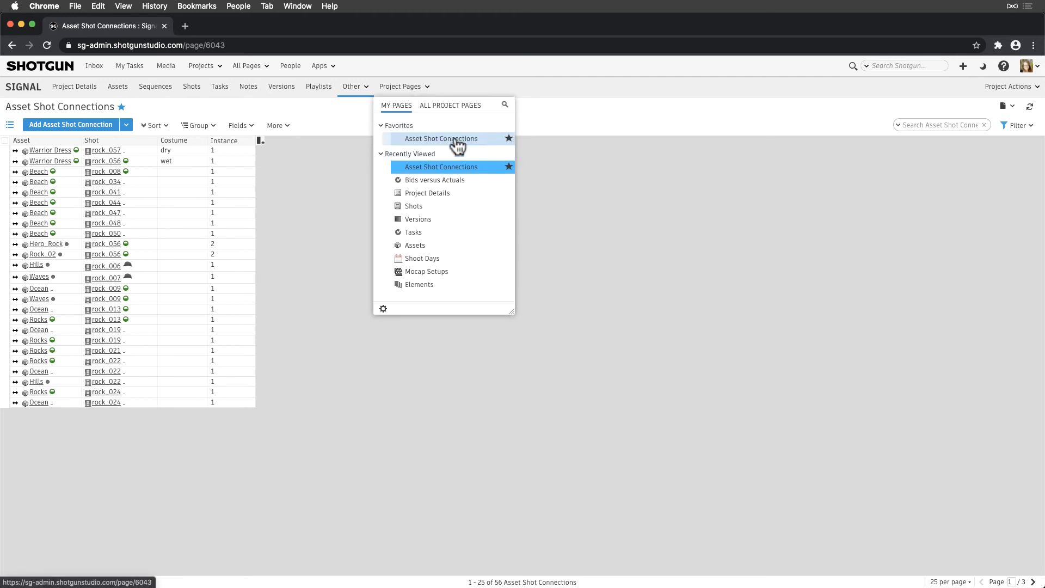
pyautogui.click(504, 105)
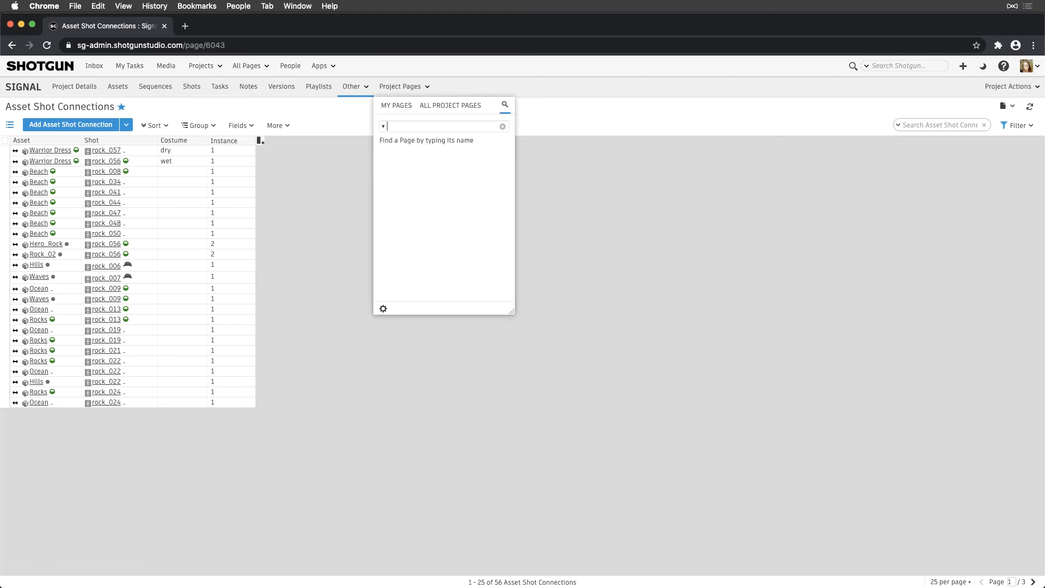
pyautogui.write('bids')
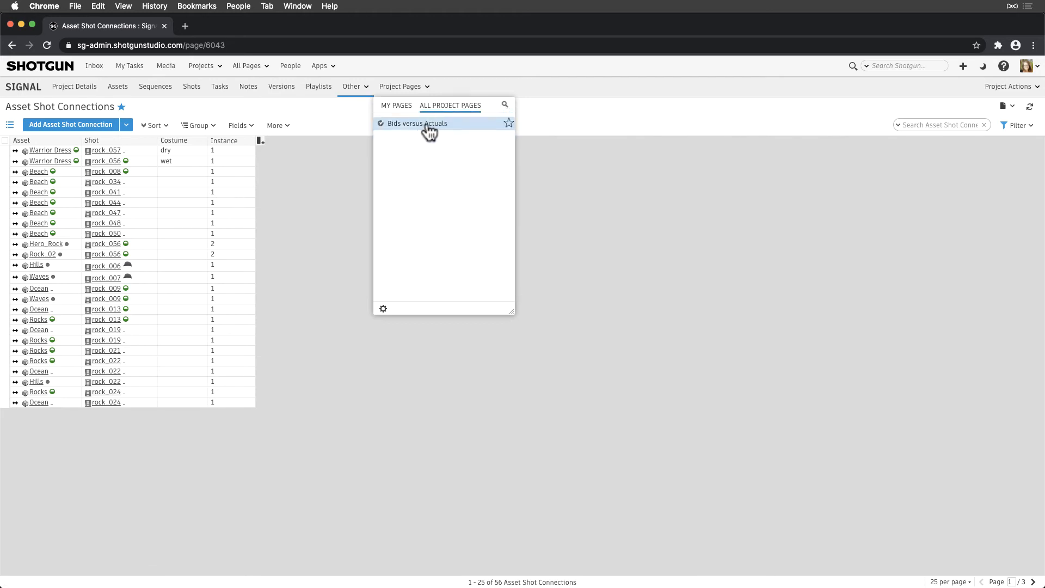
pyautogui.click(357, 125)
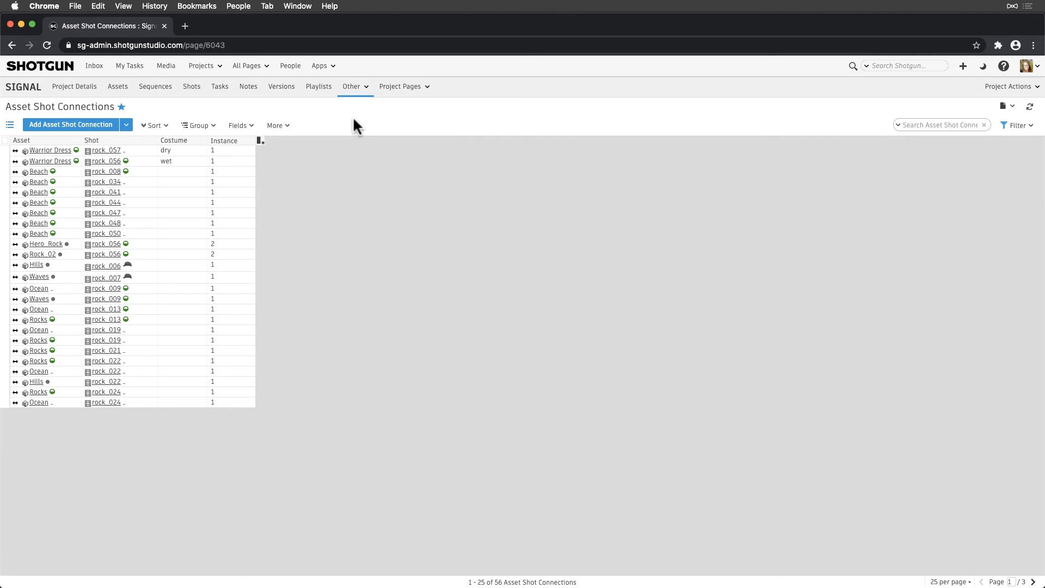
pyautogui.click(400, 86)
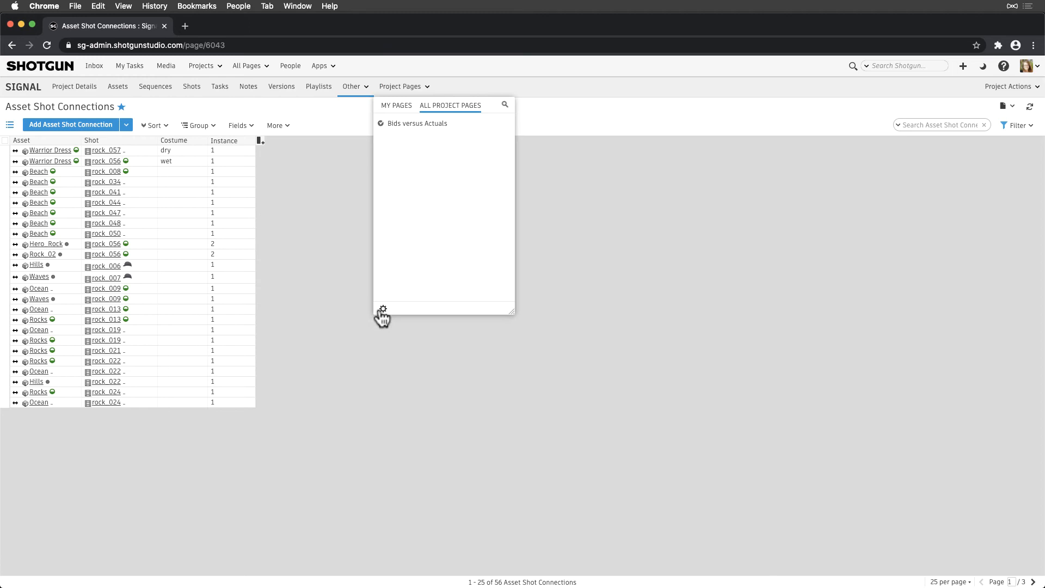
# - Bring up the page creation and management options from the All Pages menu
pyautogui.click(247, 66)
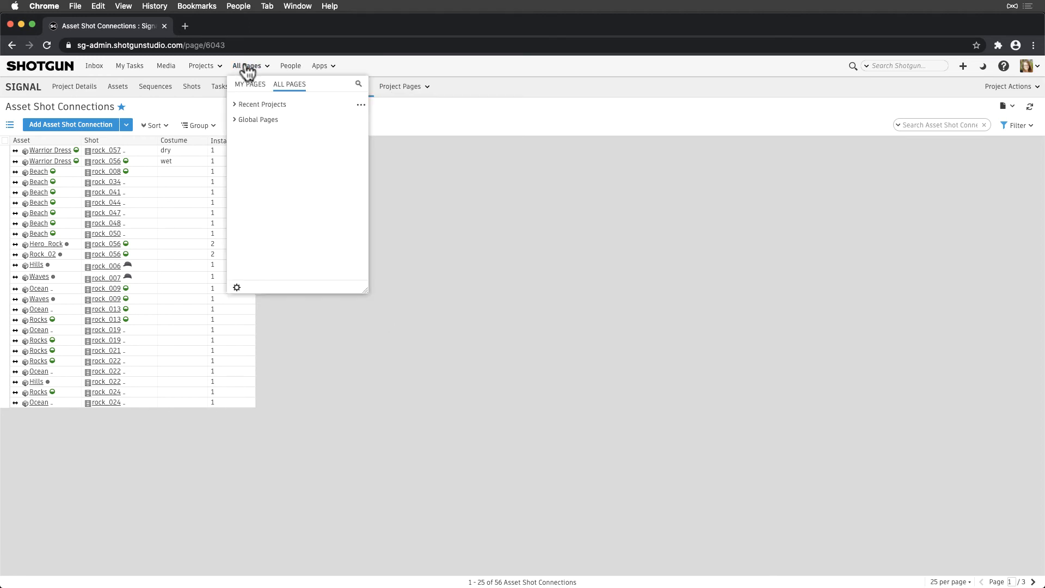
pyautogui.click(236, 287)
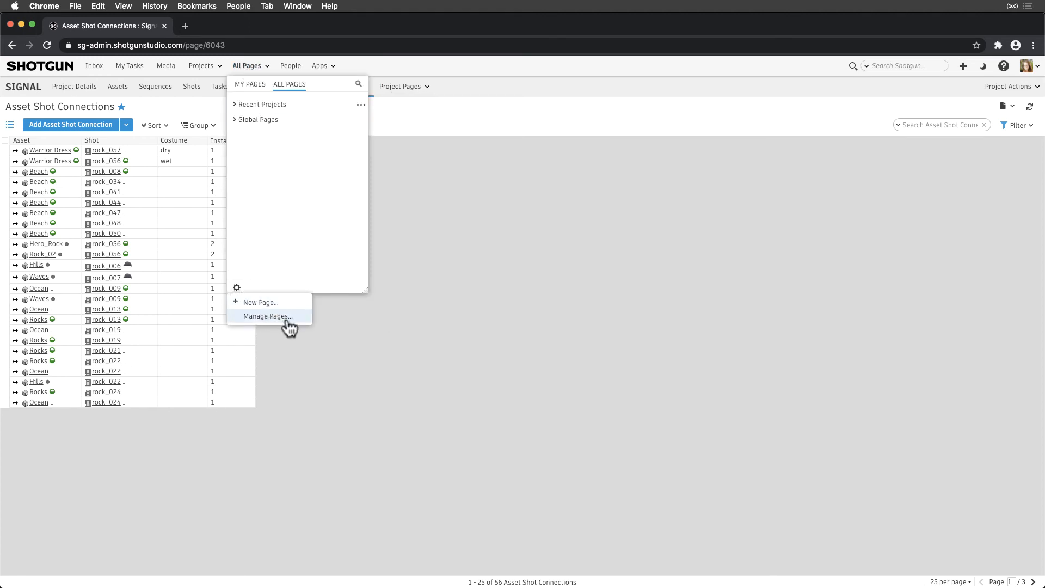
# - Set the Bids versus Actuals page's Folder to Departments->Producers from Manage Pages
pyautogui.click(267, 316)
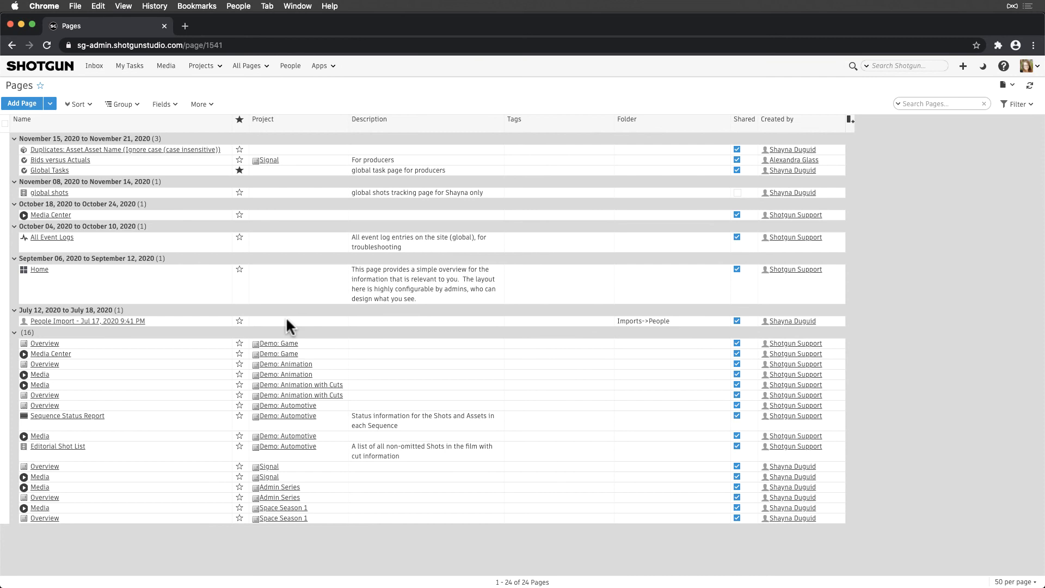
pyautogui.moveTo(566, 197)
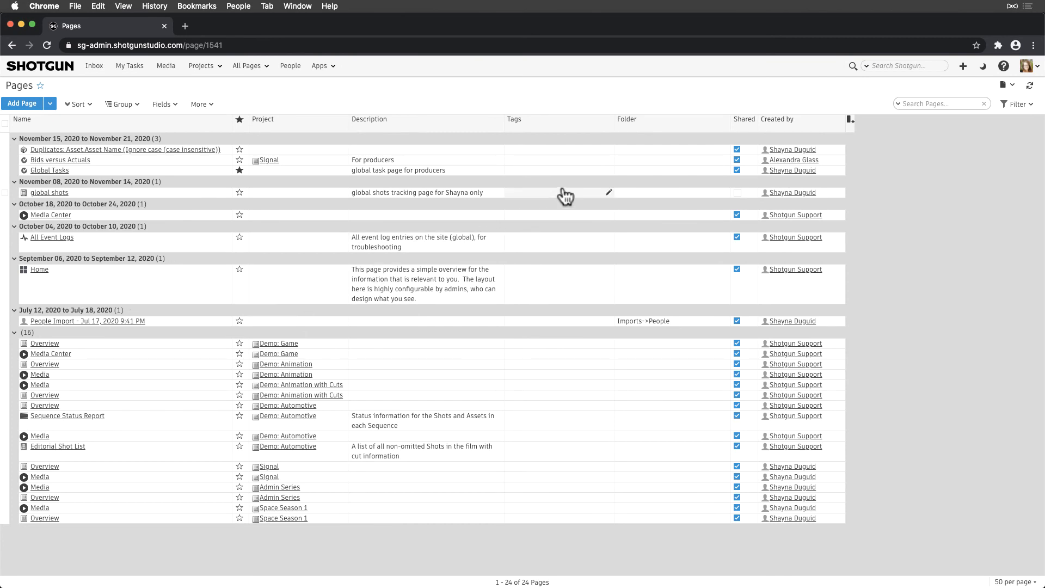
pyautogui.click(671, 160)
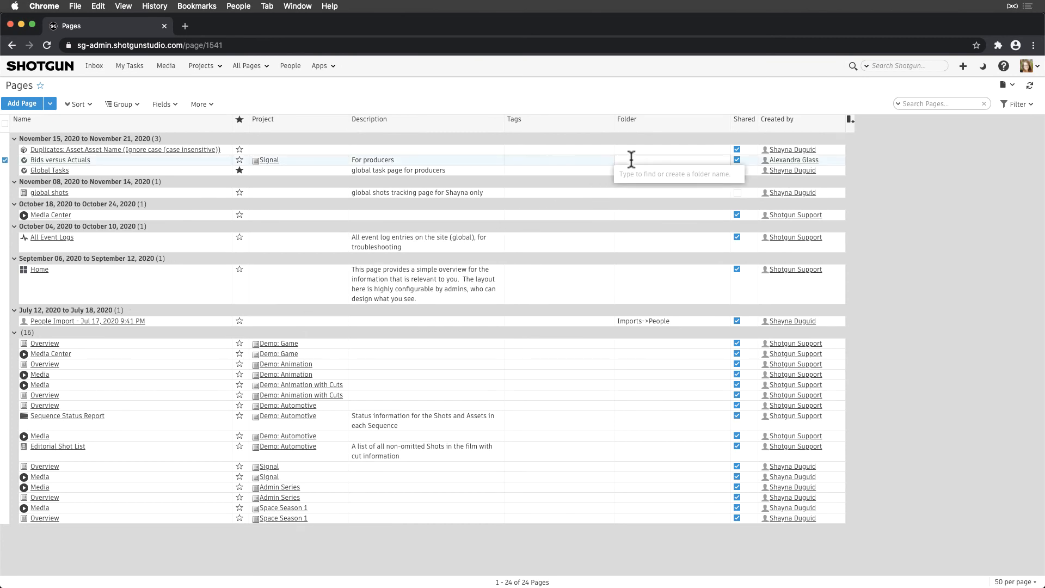
pyautogui.write('Departments->Producers')
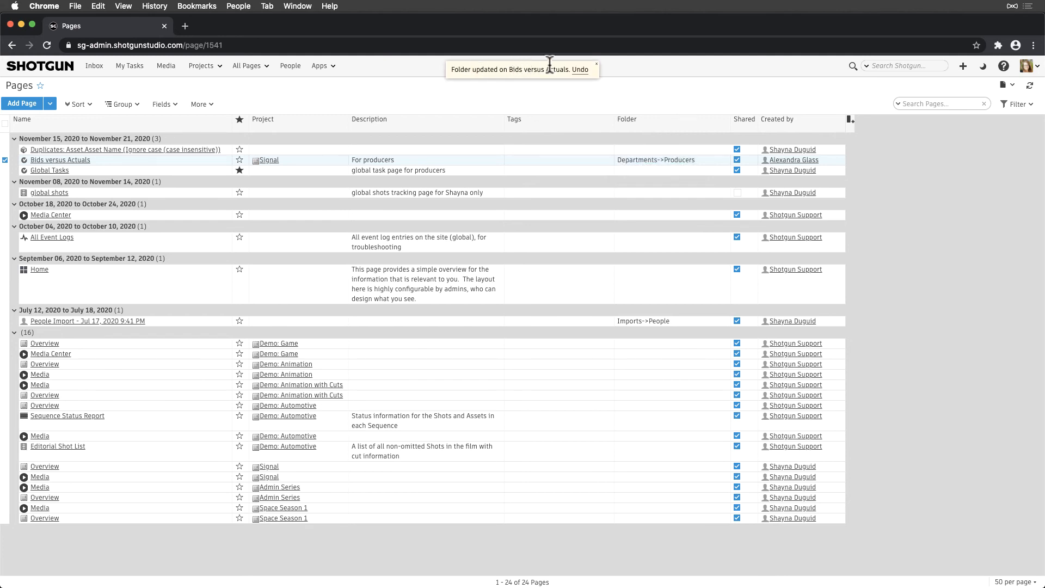
pyautogui.click(201, 65)
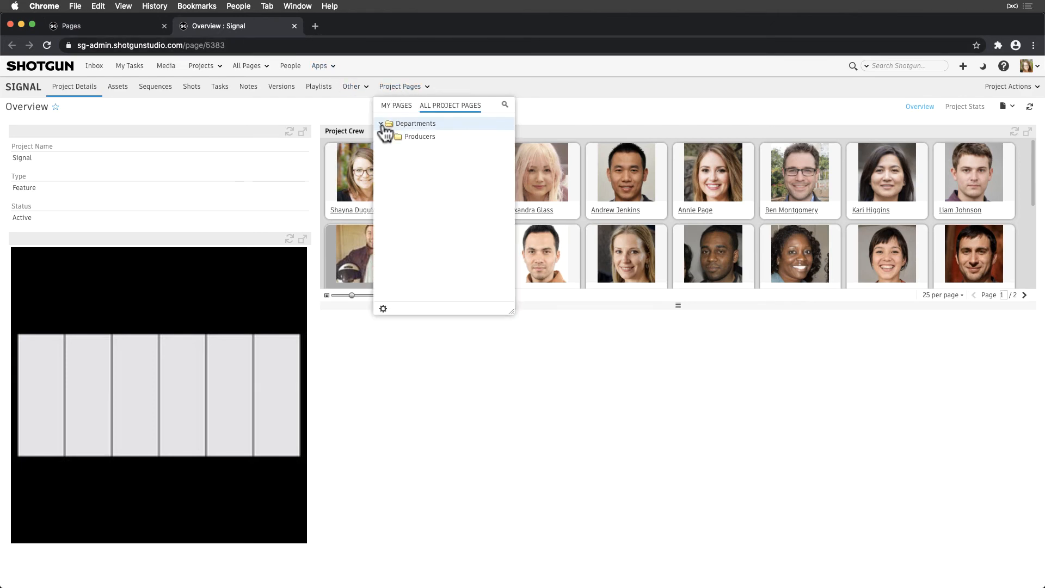
pyautogui.click(390, 136)
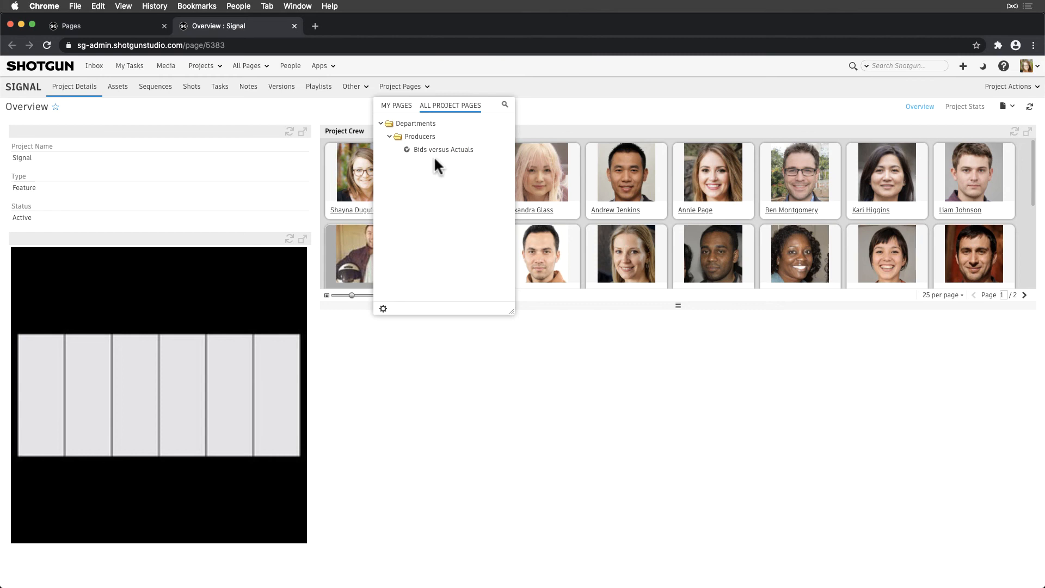
pyautogui.click(395, 105)
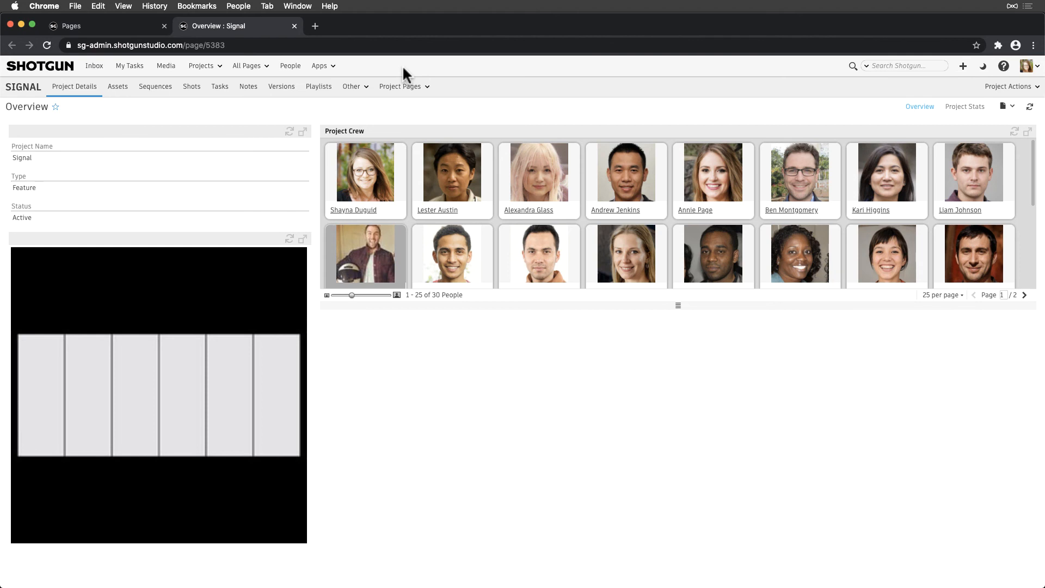
pyautogui.click(200, 65)
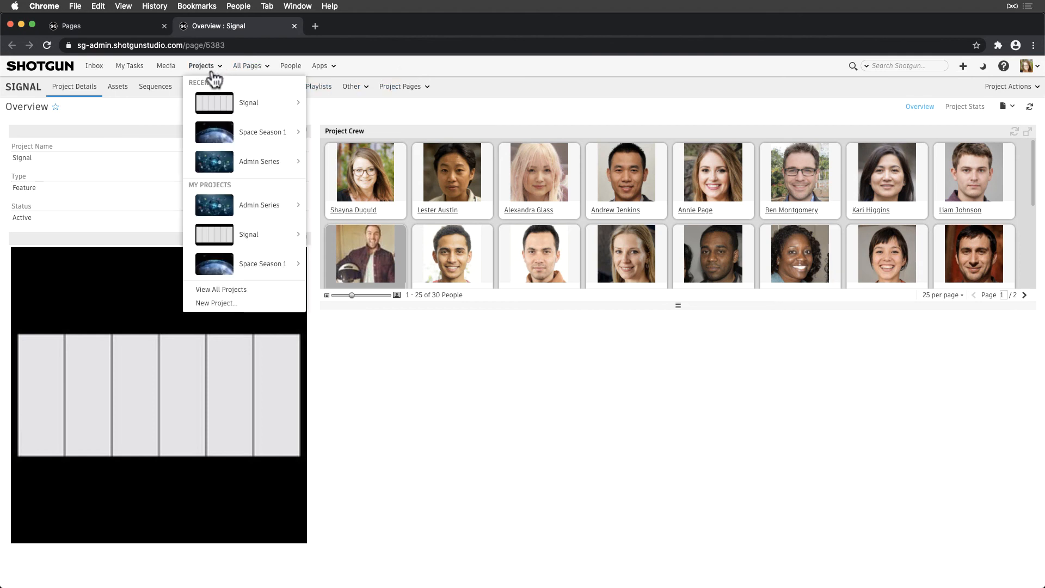
# - From View All Projects, save Signal as the project template VFX Template (Signal)
pyautogui.click(220, 289)
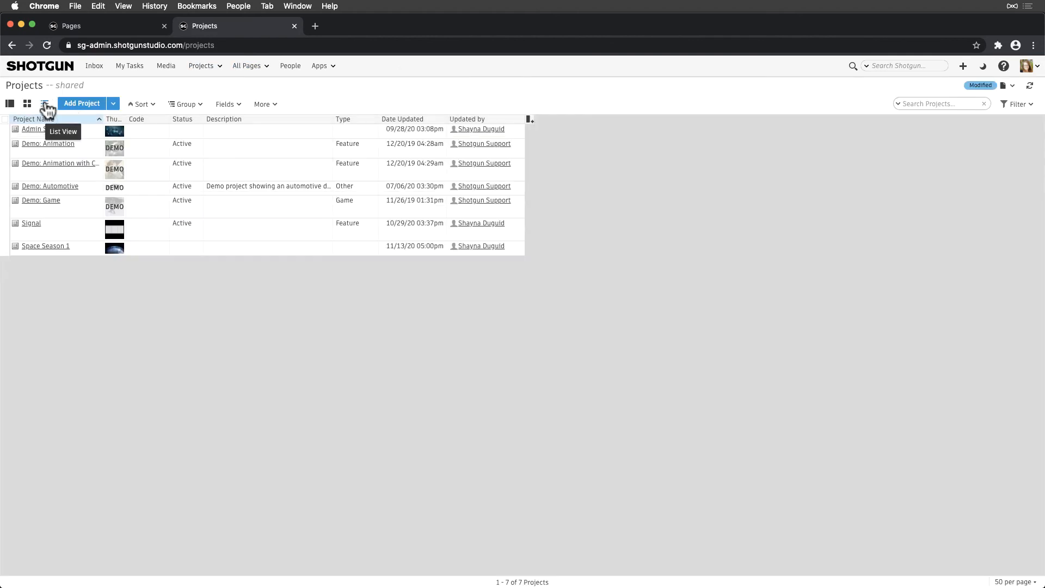
pyautogui.rightClick(32, 229)
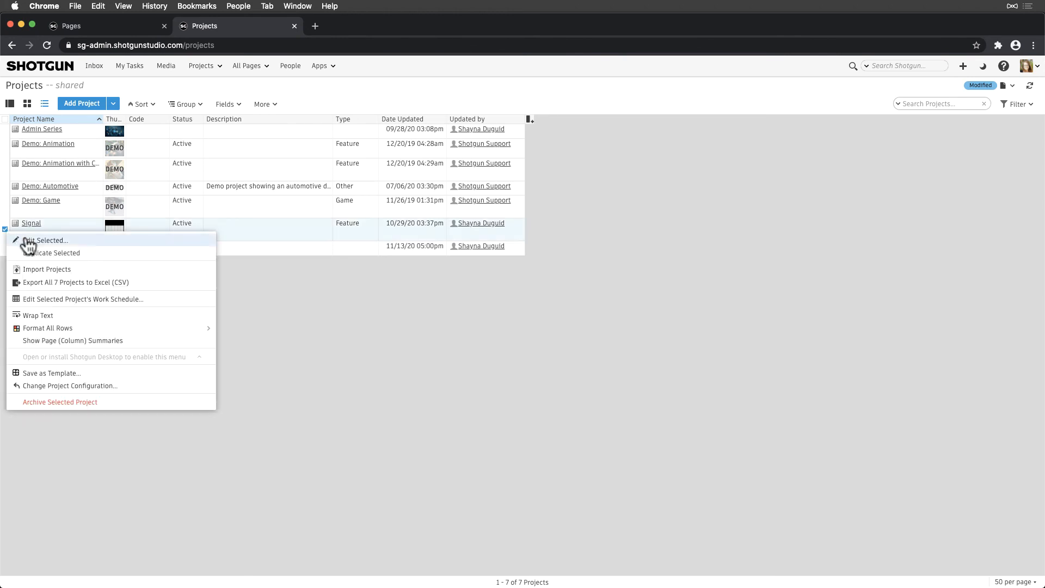
pyautogui.moveTo(103, 380)
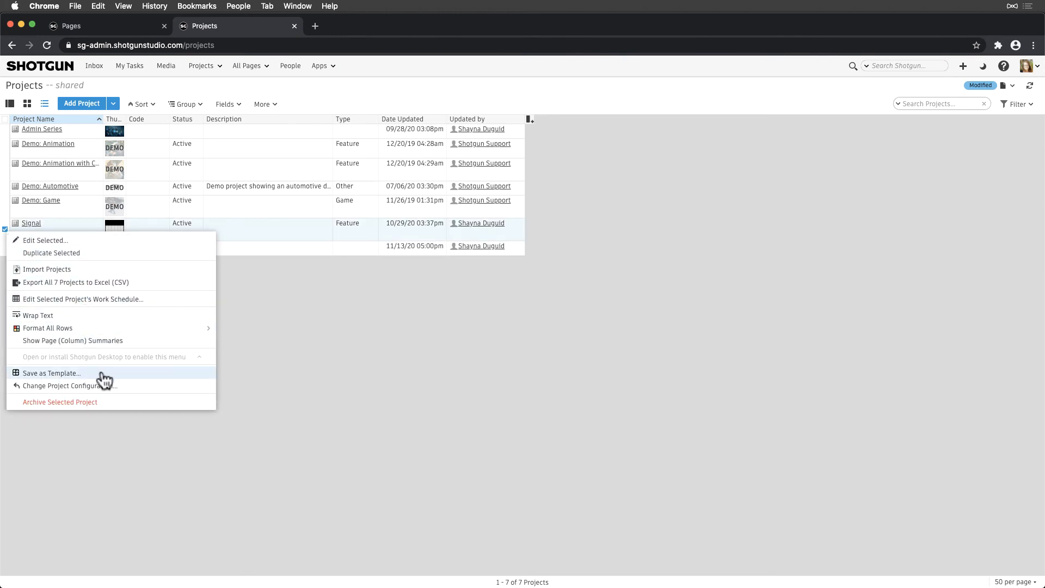
pyautogui.click(52, 373)
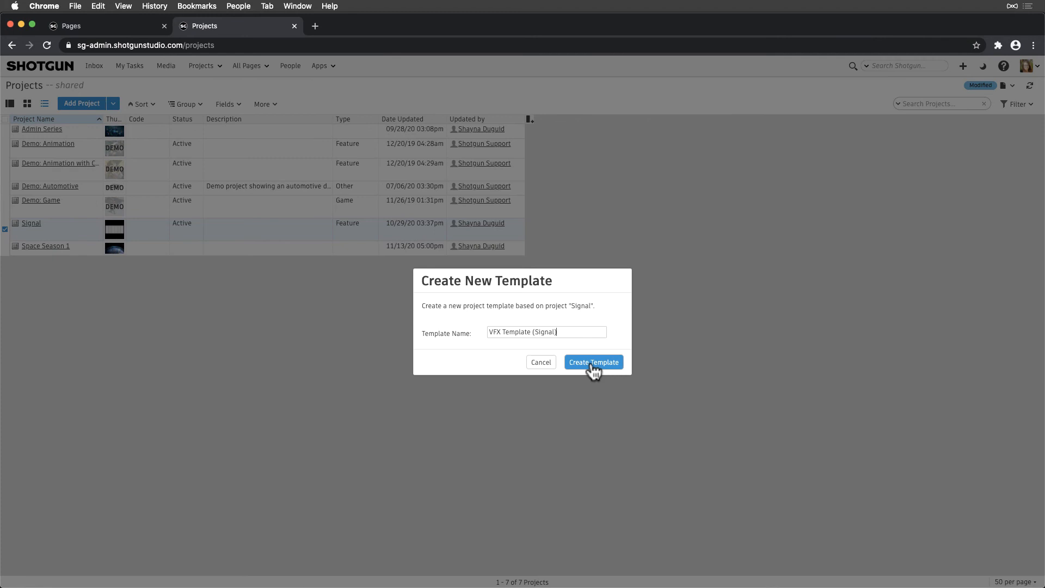
pyautogui.click(593, 362)
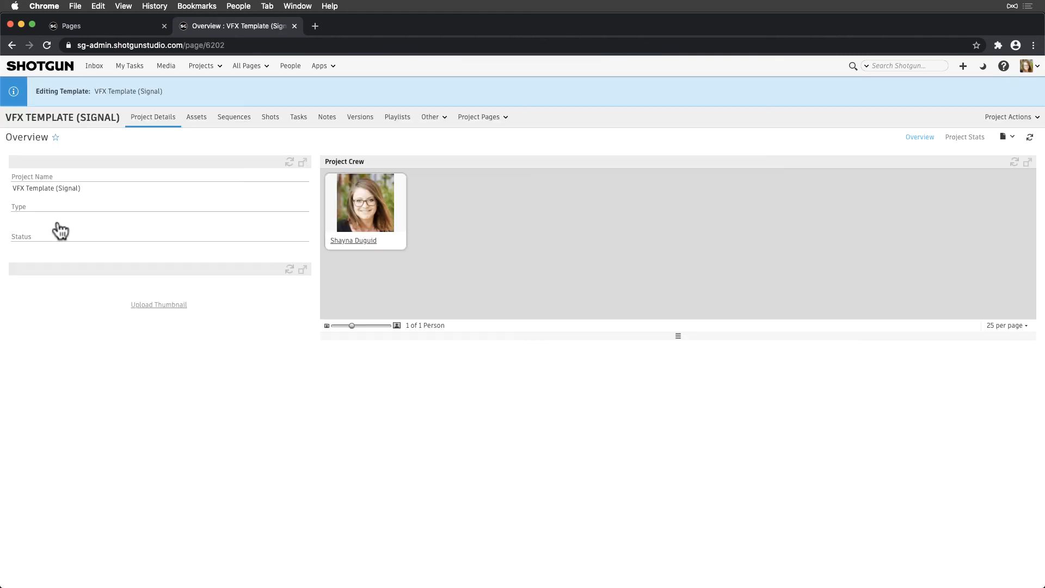
# - Review the template's project pages, edit its description and set Type to Feature
pyautogui.click(479, 117)
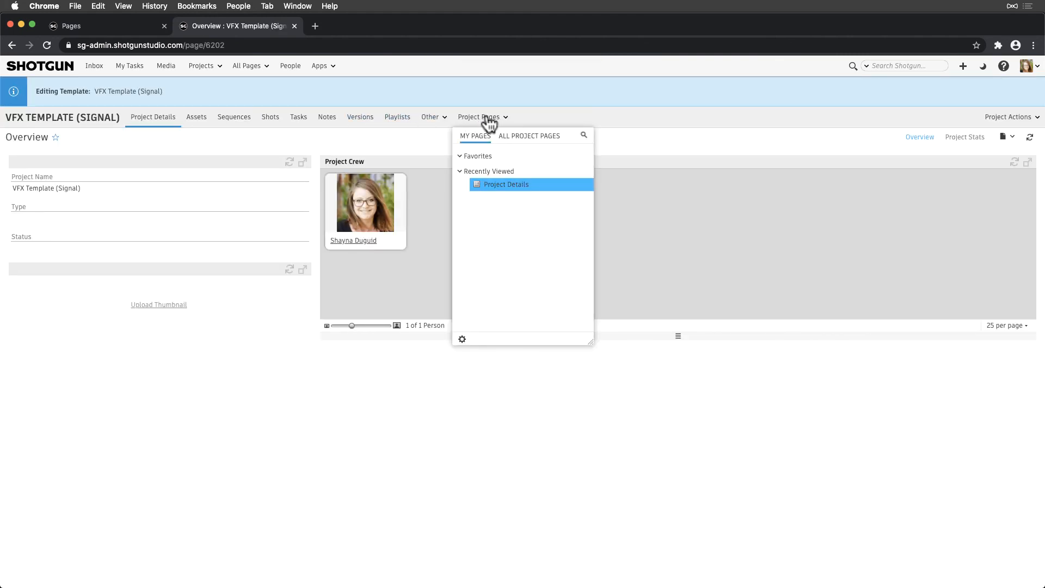
pyautogui.click(528, 135)
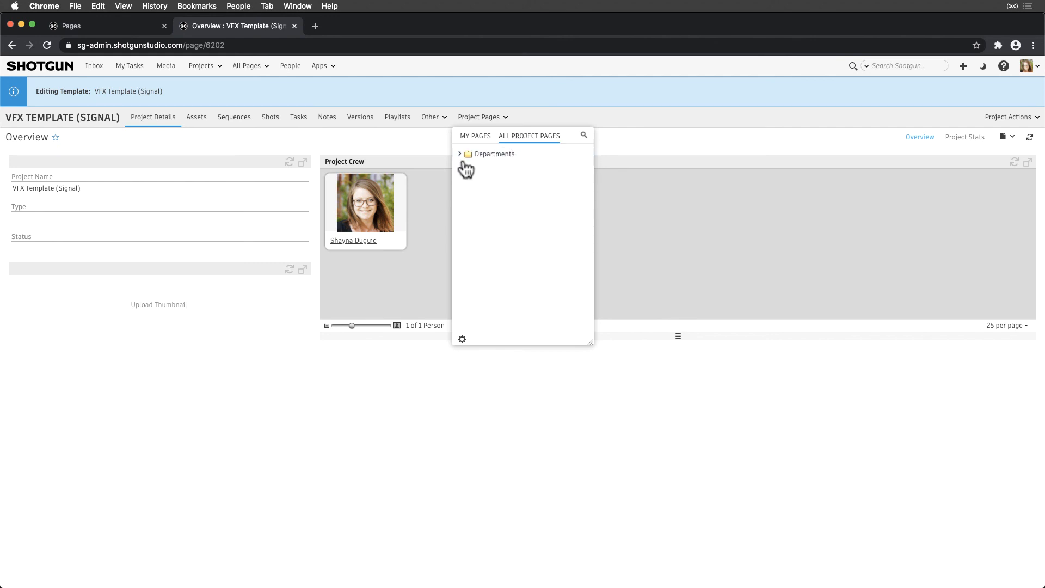
pyautogui.click(460, 154)
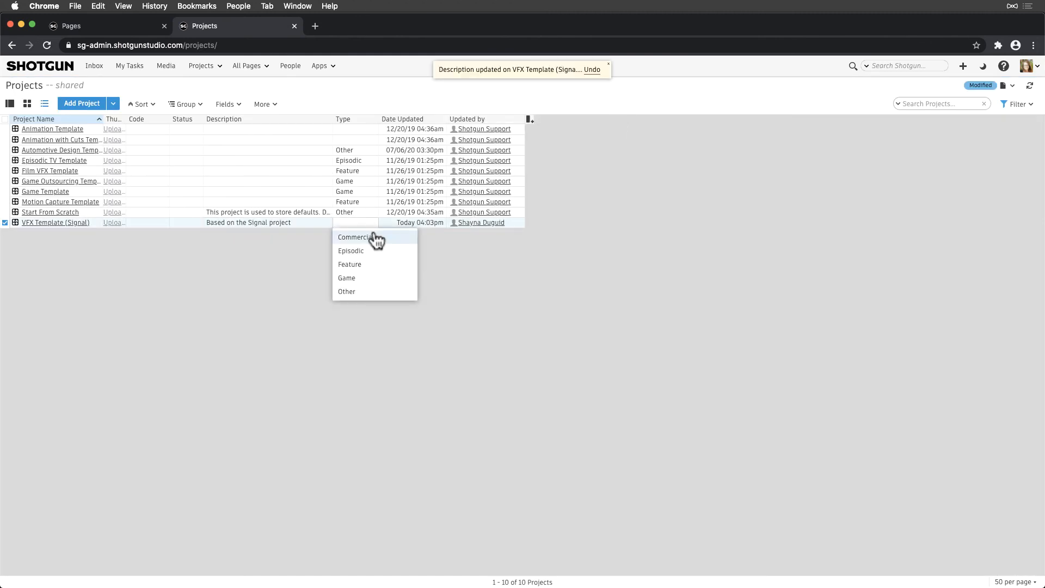
pyautogui.click(349, 264)
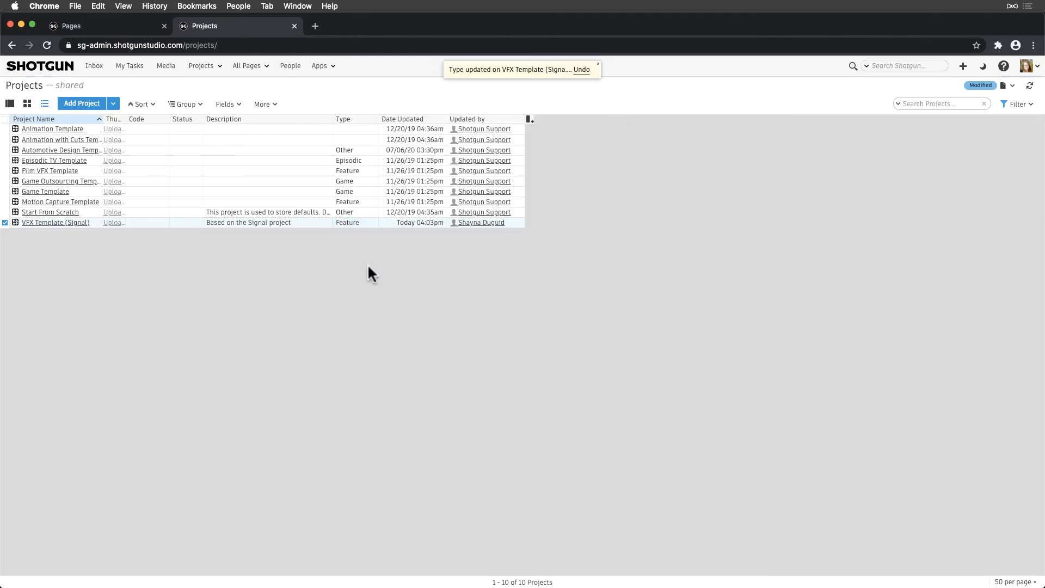
# - Create My next VFX project from VFX Template (Signal) via Add Project
pyautogui.click(81, 104)
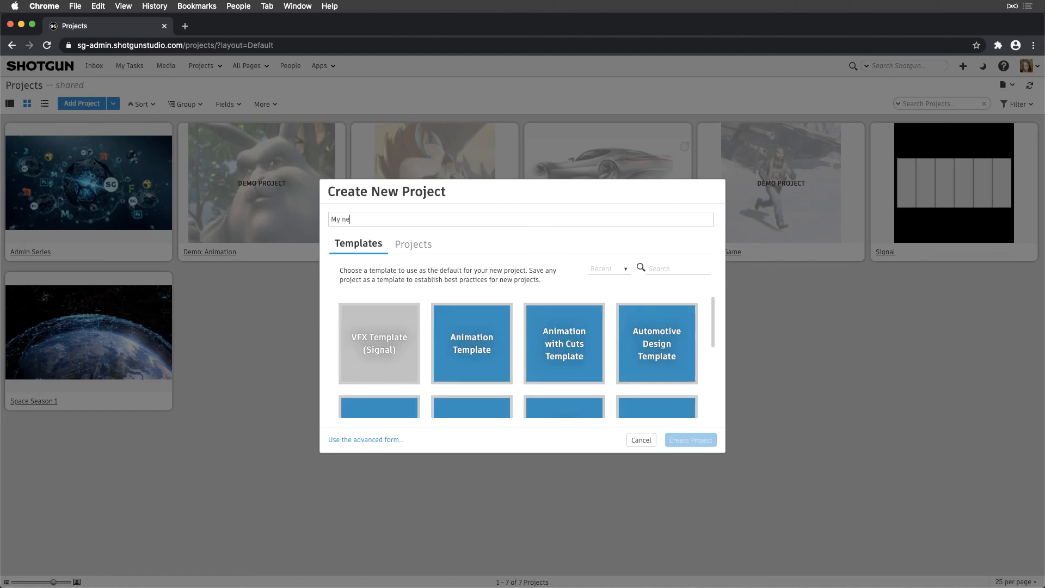
pyautogui.click(690, 439)
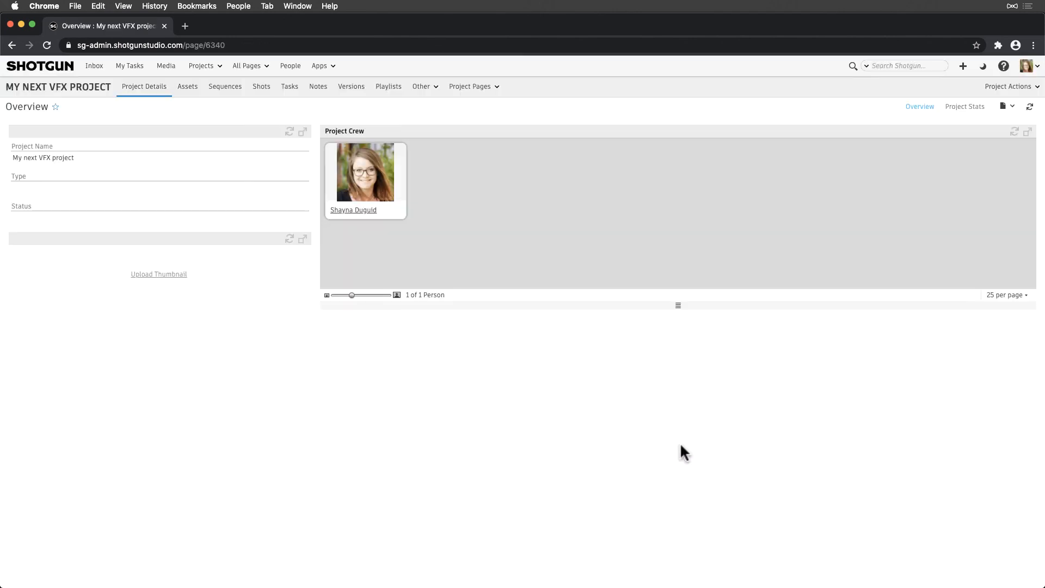